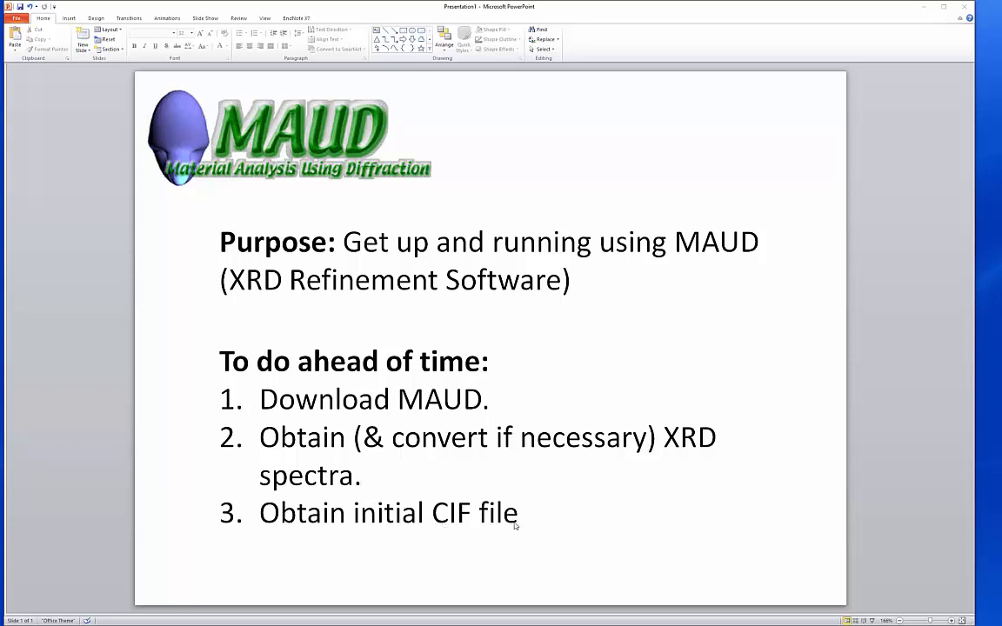
{"action": "mouse_move", "coordinate": [461, 517]}
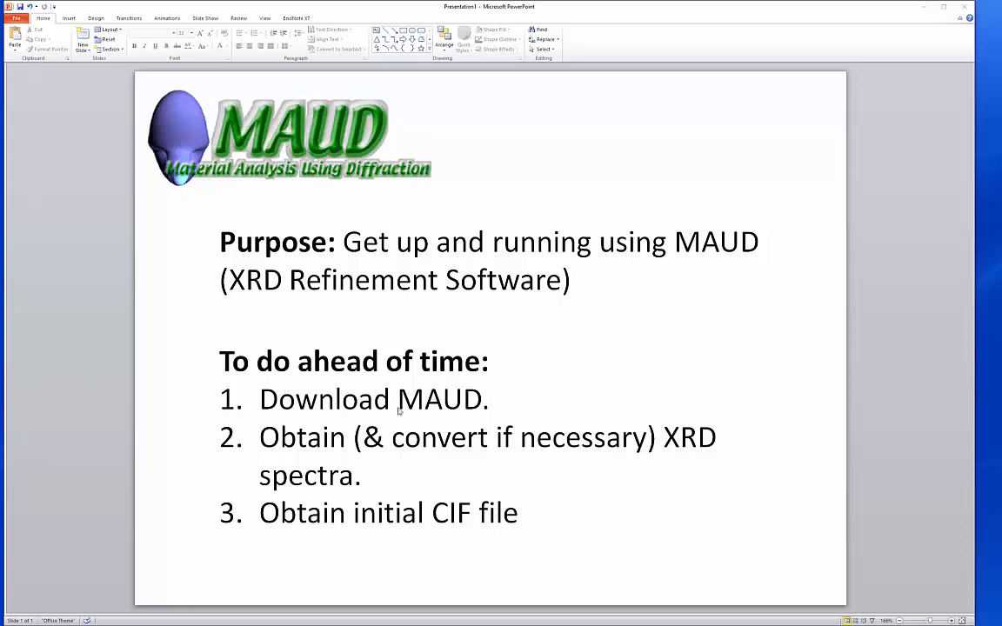
{"action": "mouse_move", "coordinate": [483, 333]}
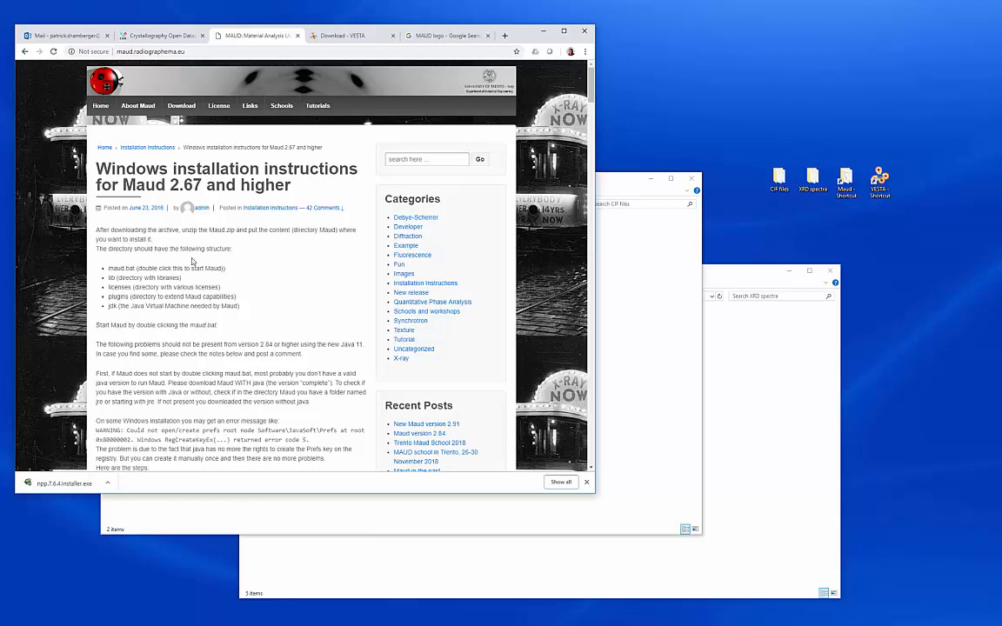
{"action": "mouse_move", "coordinate": [327, 284]}
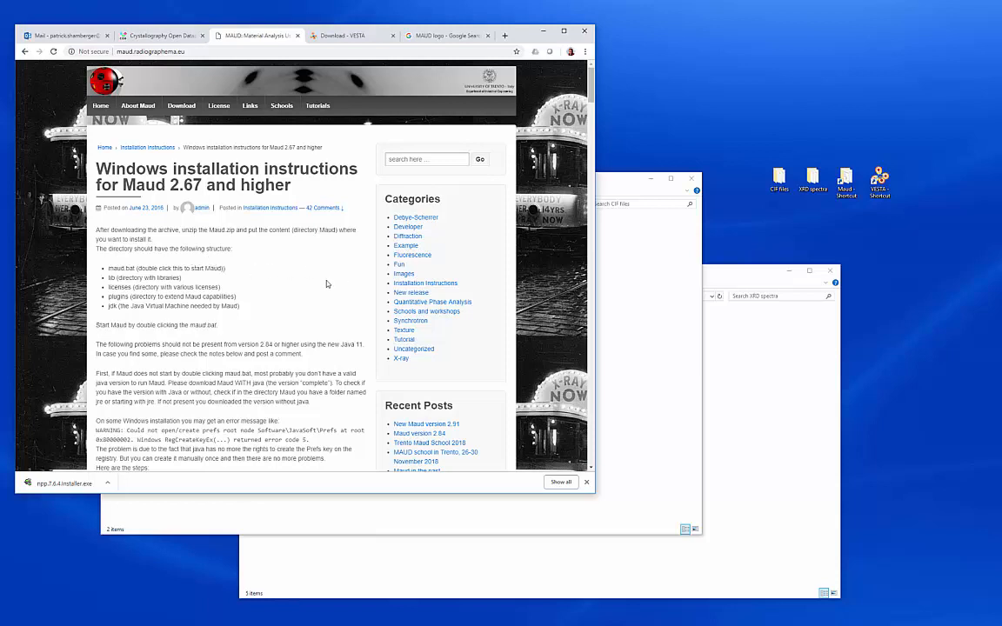
Step: Go from the MAUD Windows installation instructions to the Materials Analysis Using Diffraction home page
{"action": "left_click", "coordinate": [206, 51]}
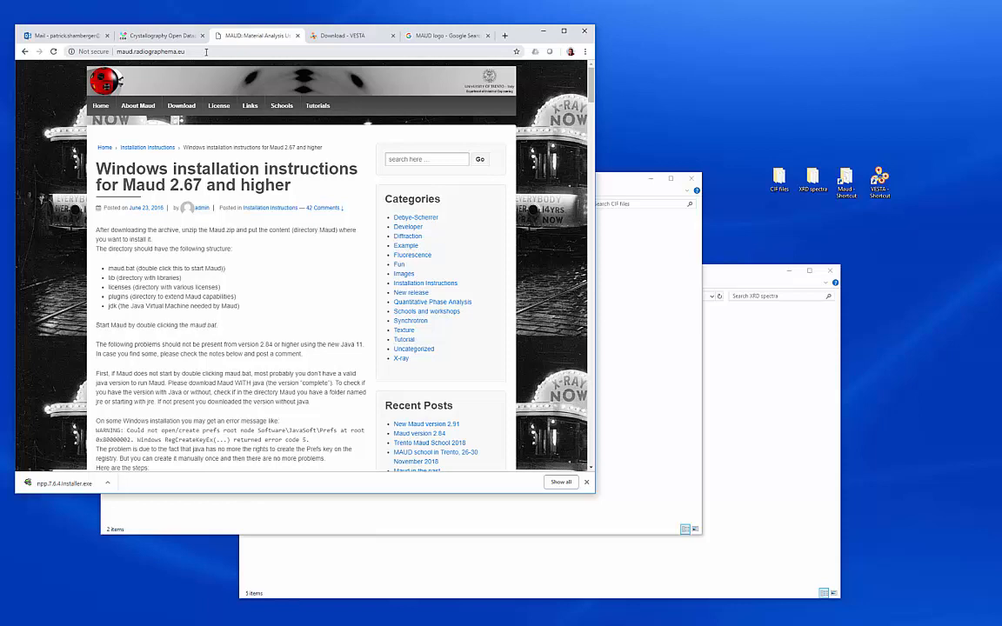
{"action": "mouse_move", "coordinate": [214, 53]}
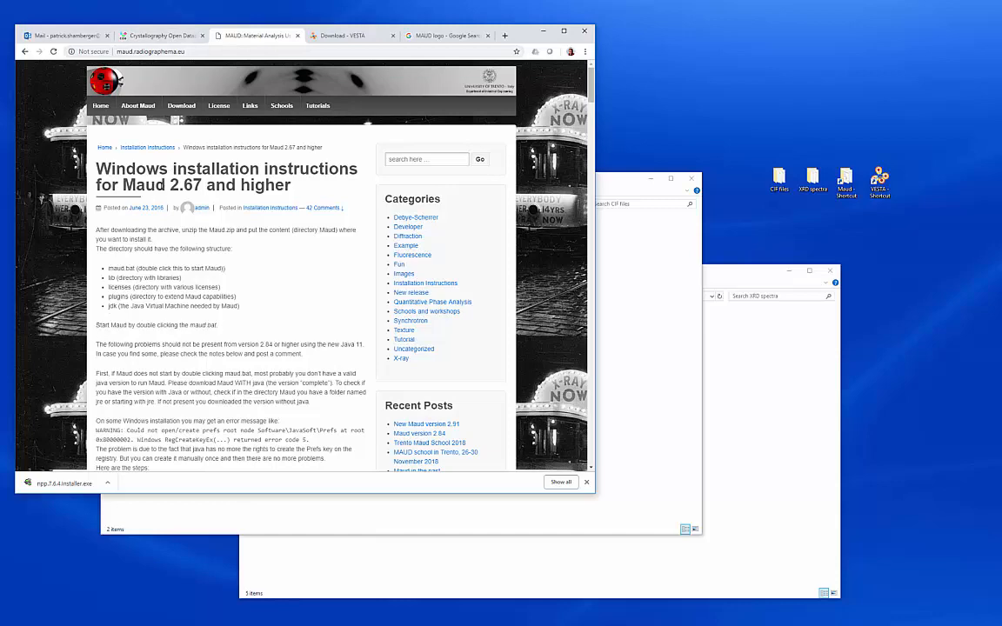
{"action": "double_click", "coordinate": [186, 185]}
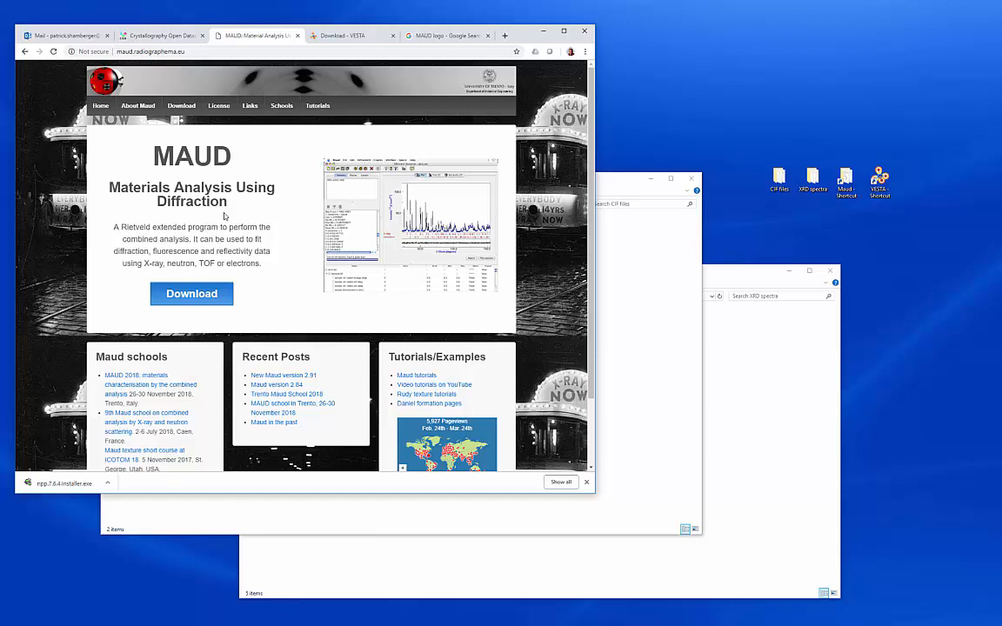
{"action": "mouse_move", "coordinate": [430, 153]}
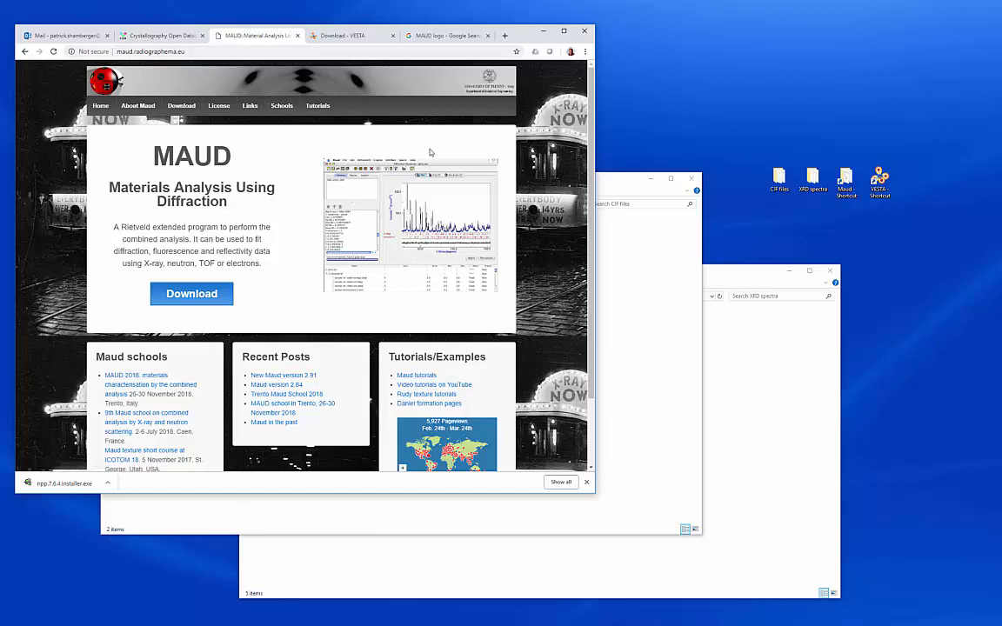
{"action": "mouse_move", "coordinate": [161, 35]}
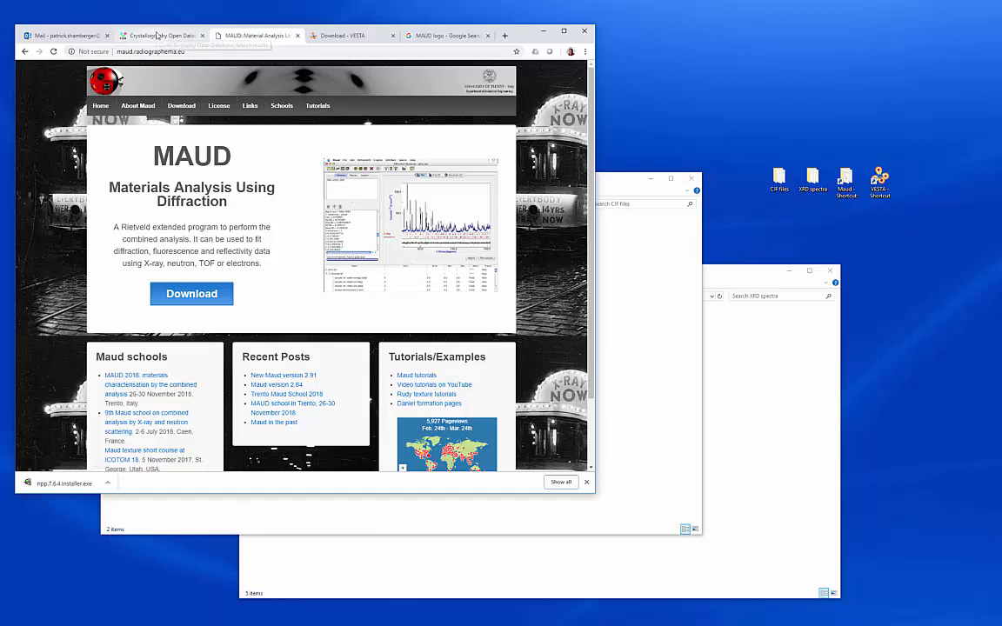
Step: Show the Crystallography Open Database home page and highlight its 404545 entry count
{"action": "left_click", "coordinate": [161, 36]}
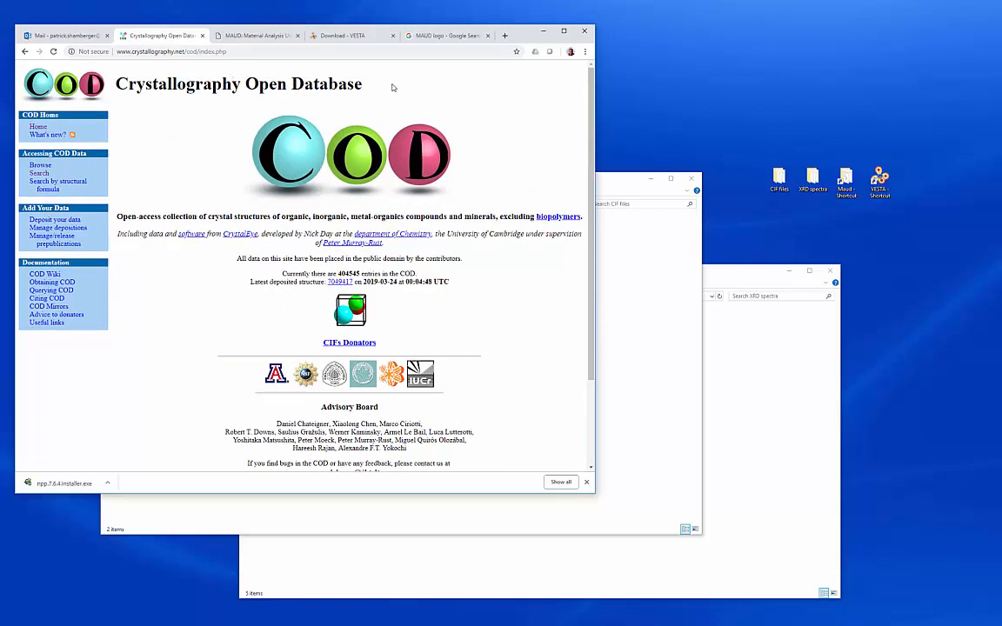
{"action": "mouse_move", "coordinate": [376, 229]}
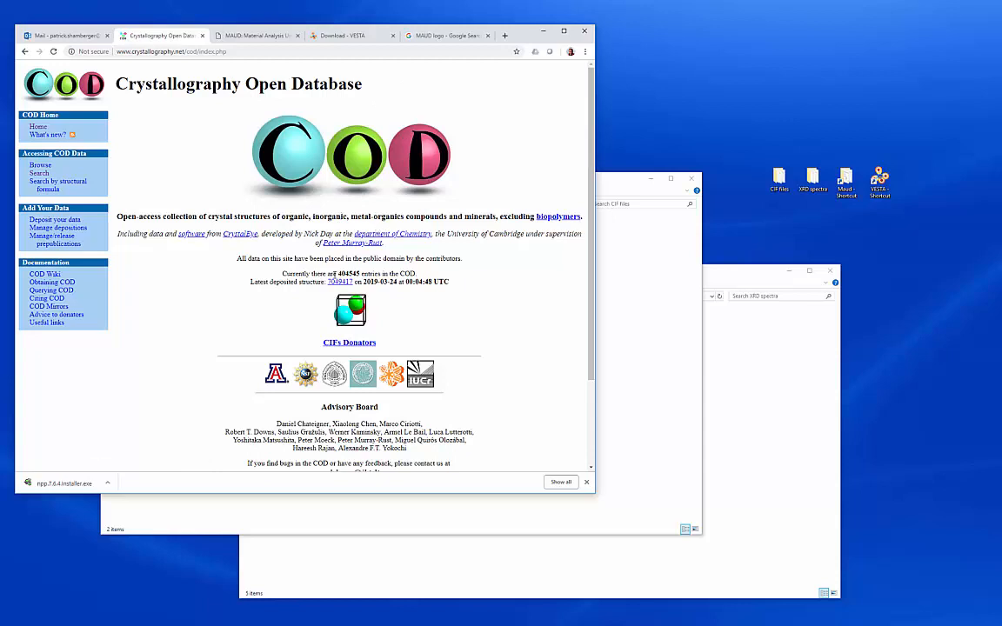
{"action": "double_click", "coordinate": [348, 273]}
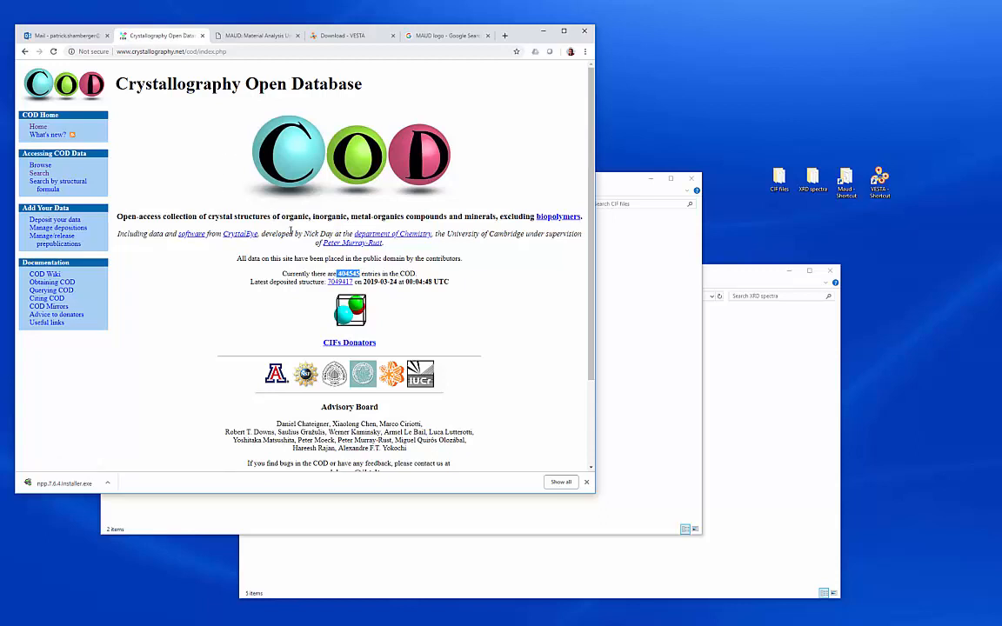
{"action": "mouse_move", "coordinate": [138, 289]}
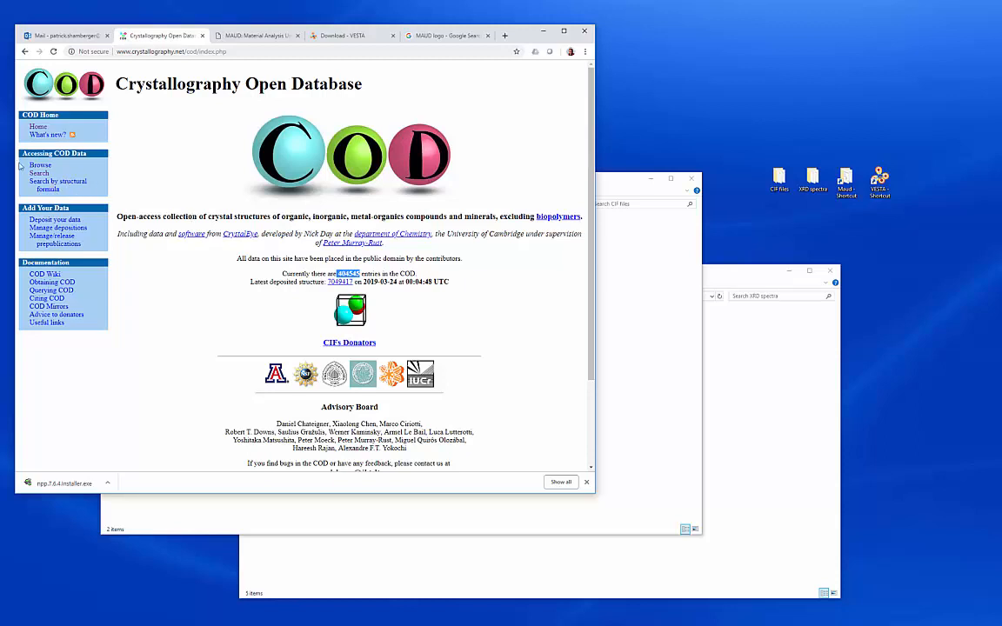
Step: Run a text search for 'quartz' in the database, returning 167 matching entries
{"action": "left_click", "coordinate": [39, 173]}
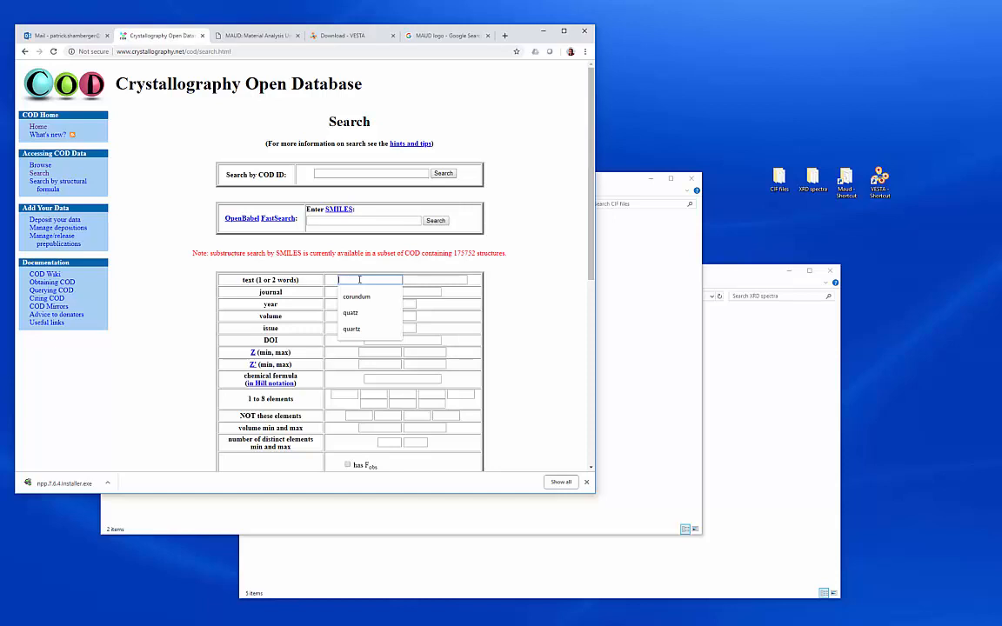
{"action": "type", "text": "quartz"}
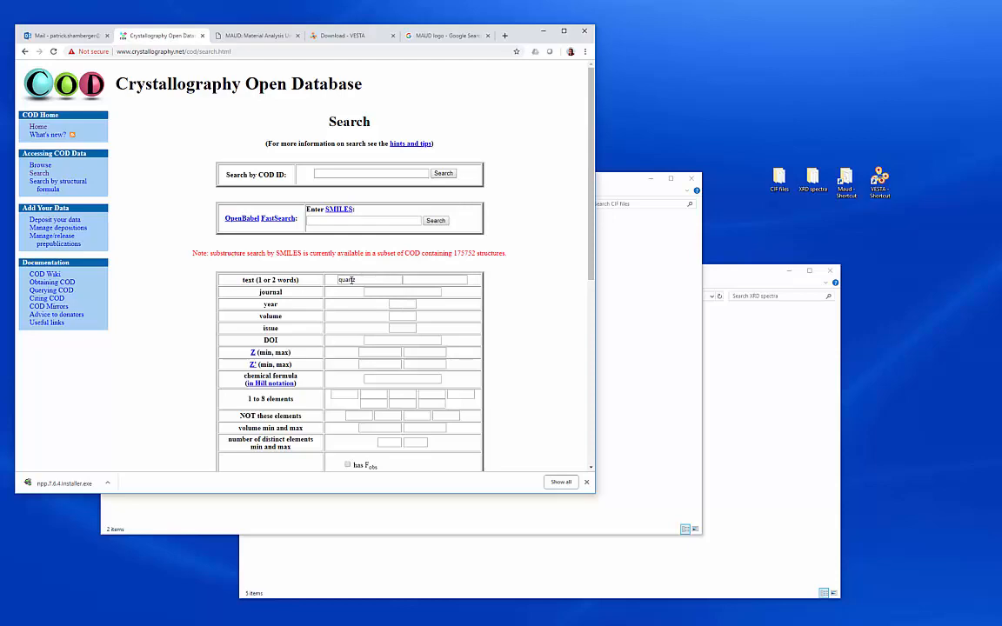
{"action": "scroll", "scroll_direction": "down", "scroll_amount": 3}
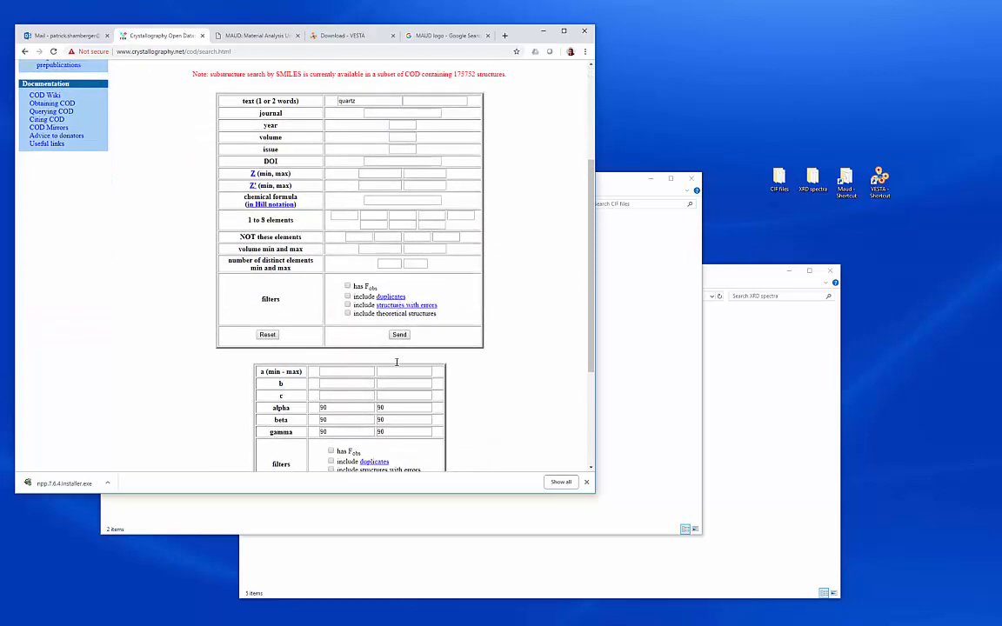
{"action": "left_click", "coordinate": [398, 335]}
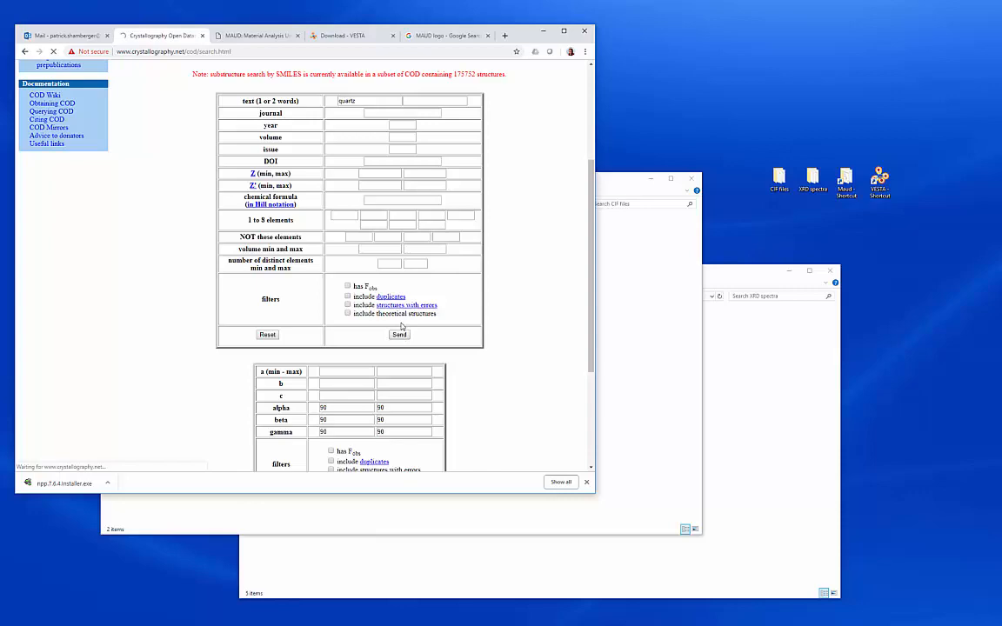
{"action": "left_click", "coordinate": [399, 335]}
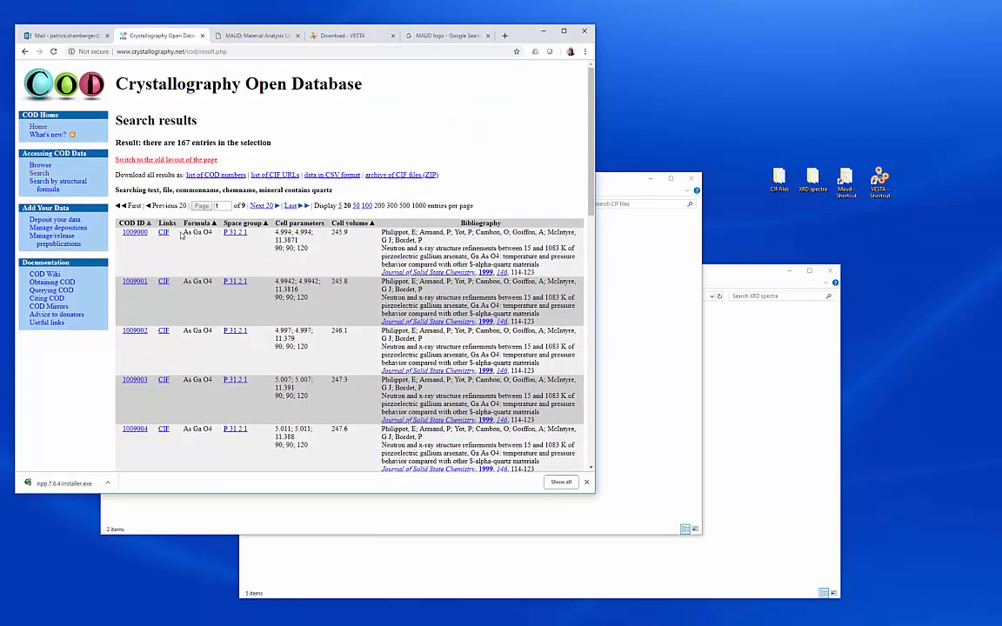
Step: Download the CIF for O2 Si quartz entry 1011097 as 1011097_quartz.cif
{"action": "double_click", "coordinate": [196, 233]}
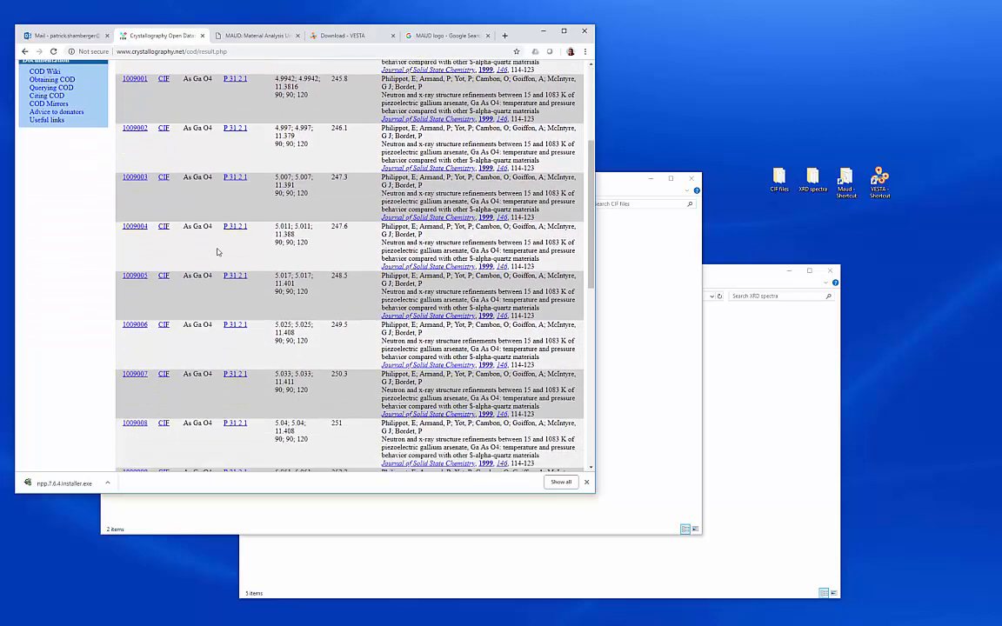
{"action": "scroll", "scroll_direction": "down", "scroll_amount": 3}
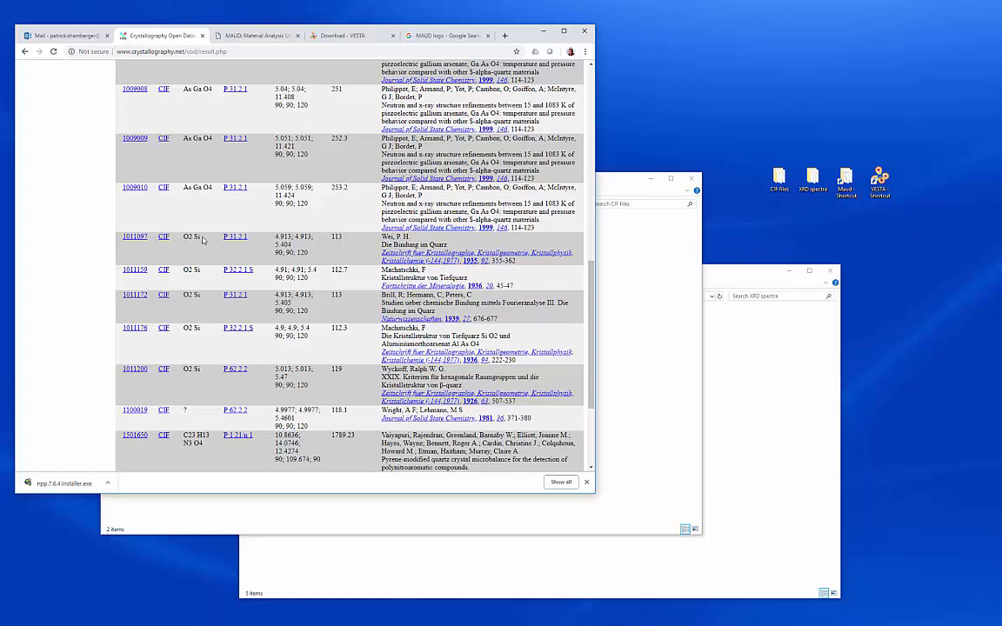
{"action": "mouse_move", "coordinate": [164, 237]}
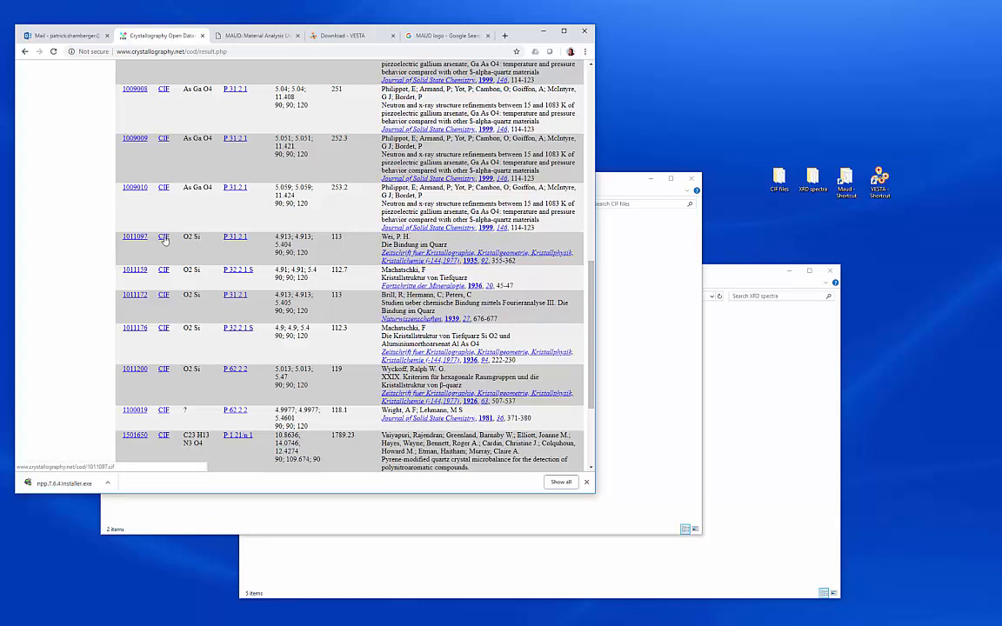
{"action": "left_click", "coordinate": [164, 237]}
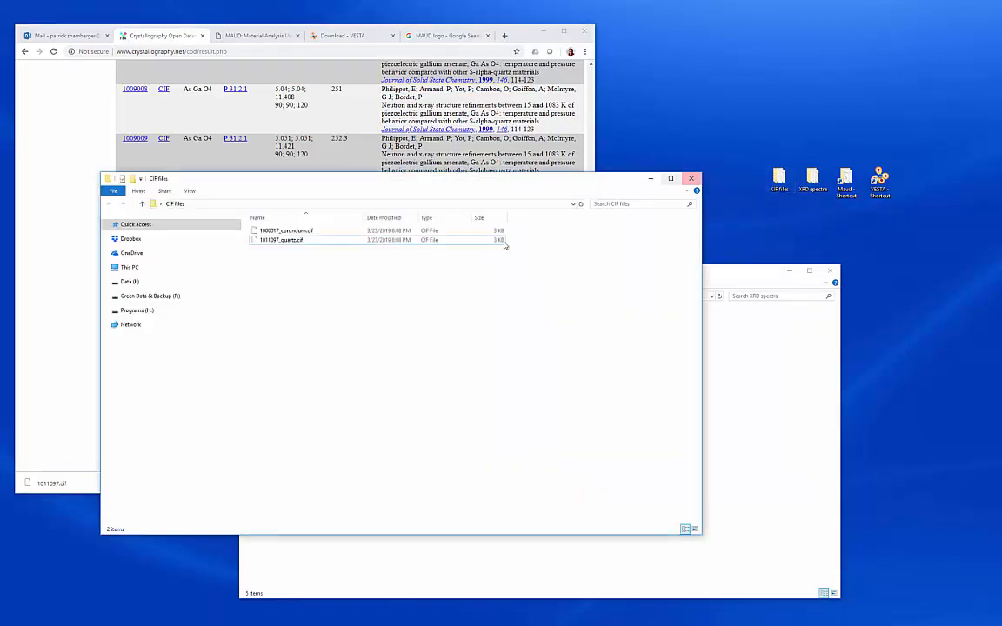
Step: Open 1011097_quartz.cif in Notepad++ via Edit with Notepad++
{"action": "left_click", "coordinate": [281, 240]}
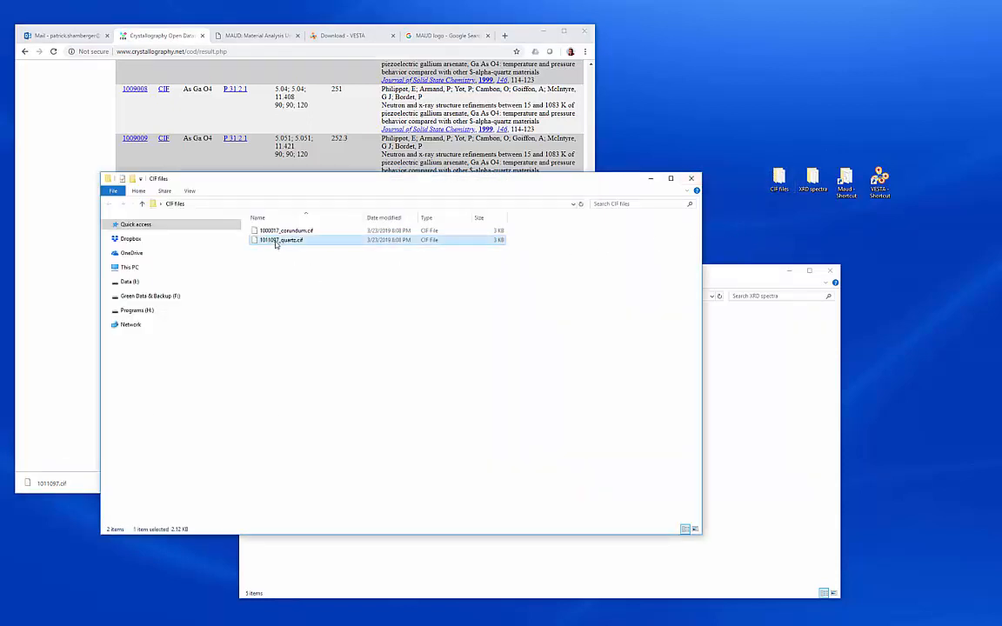
{"action": "right_click", "coordinate": [280, 239]}
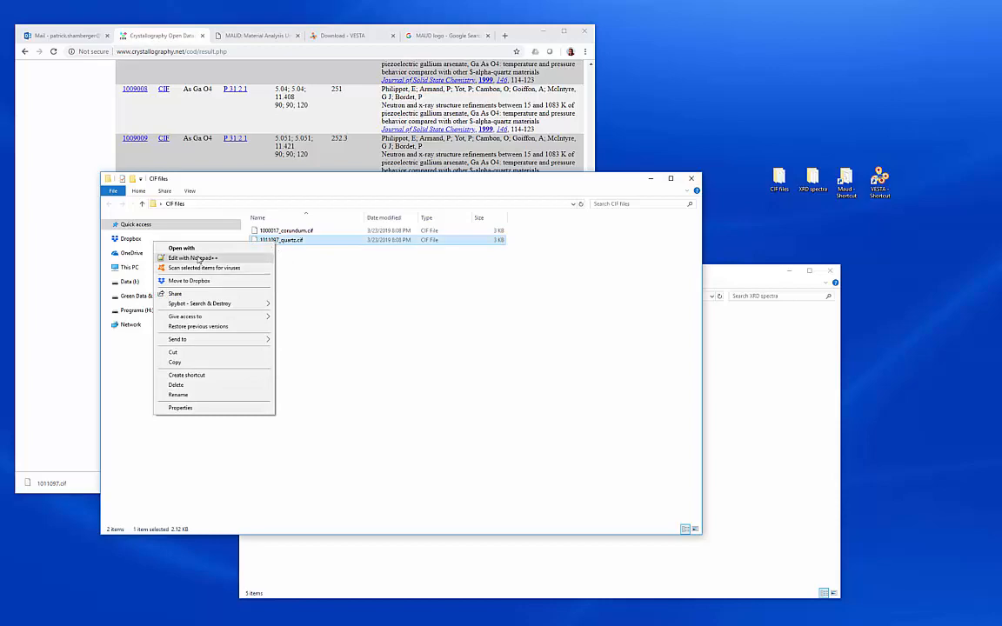
{"action": "left_click", "coordinate": [192, 258]}
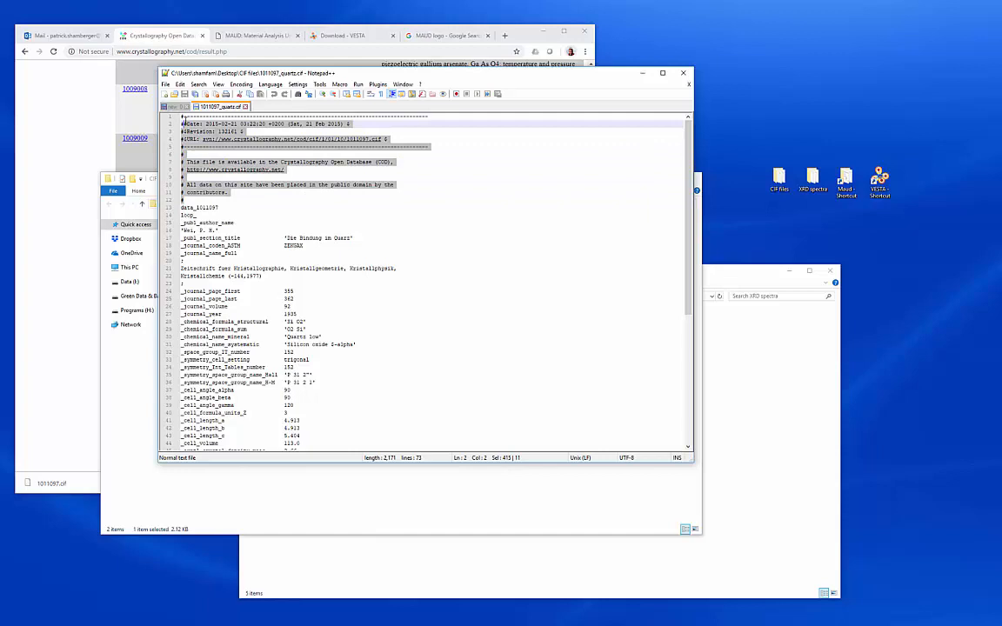
{"action": "scroll", "scroll_direction": "down", "scroll_amount": 3}
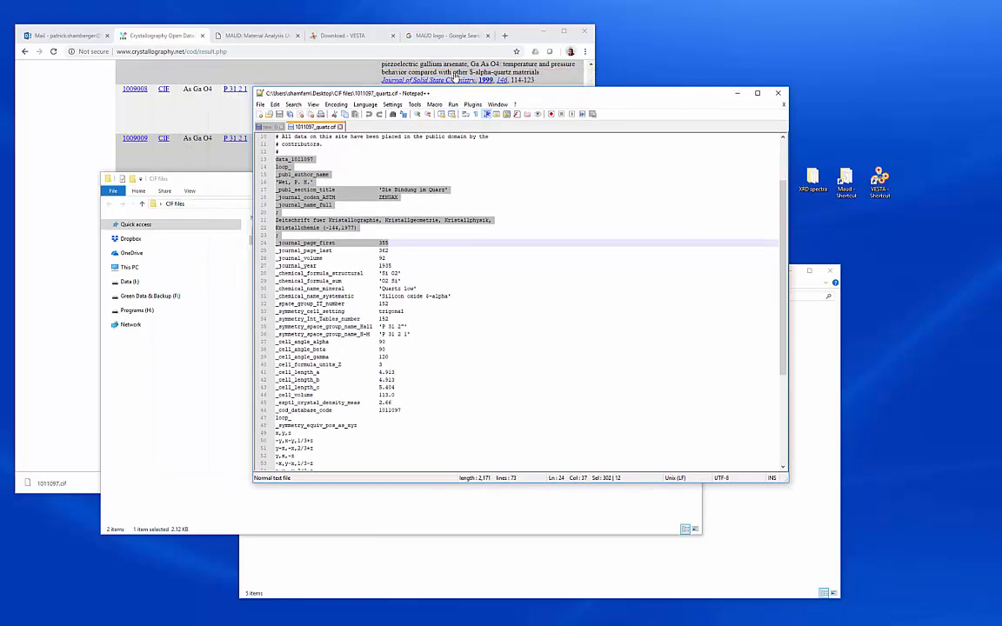
{"action": "mouse_move", "coordinate": [104, 62]}
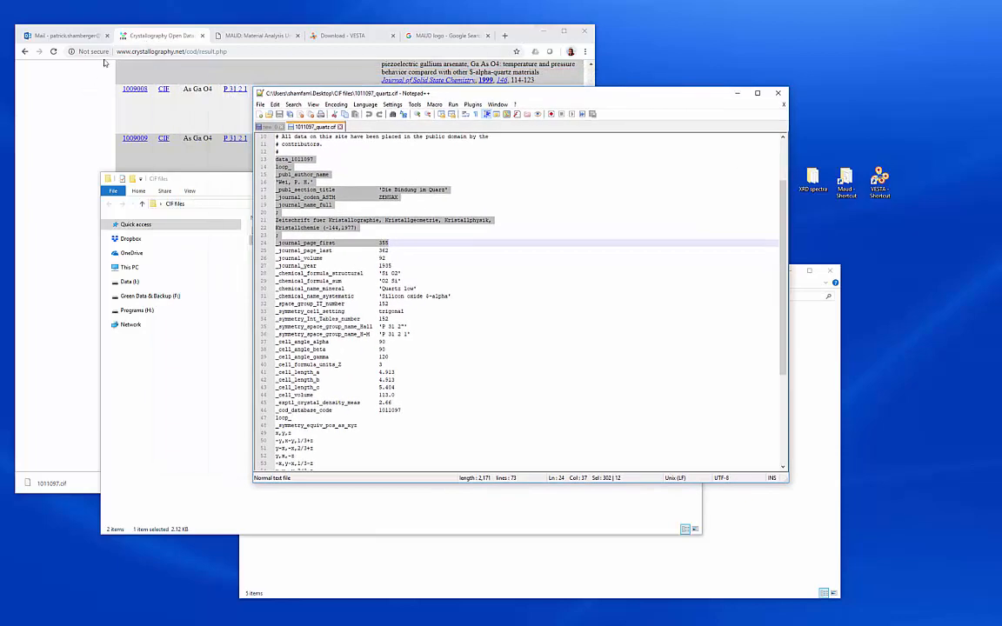
{"action": "mouse_move", "coordinate": [353, 184]}
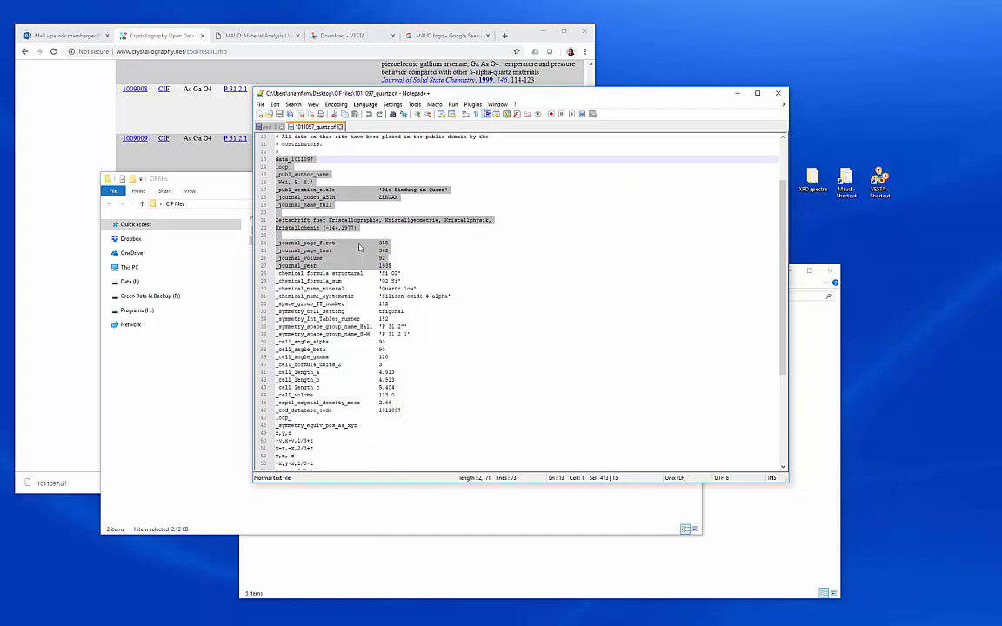
{"action": "scroll", "scroll_direction": "down", "scroll_amount": 3}
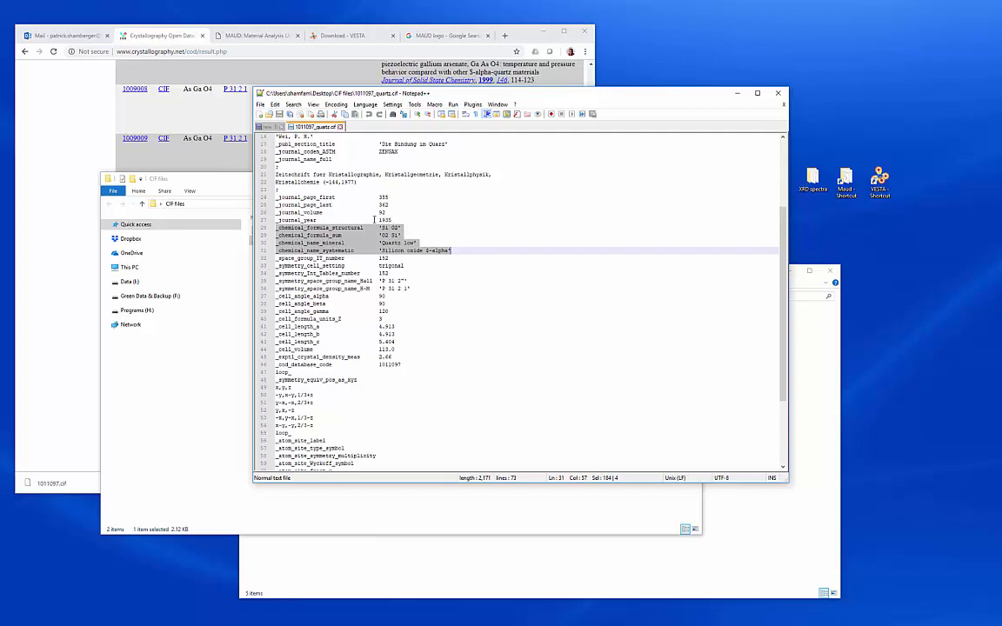
{"action": "mouse_move", "coordinate": [355, 249]}
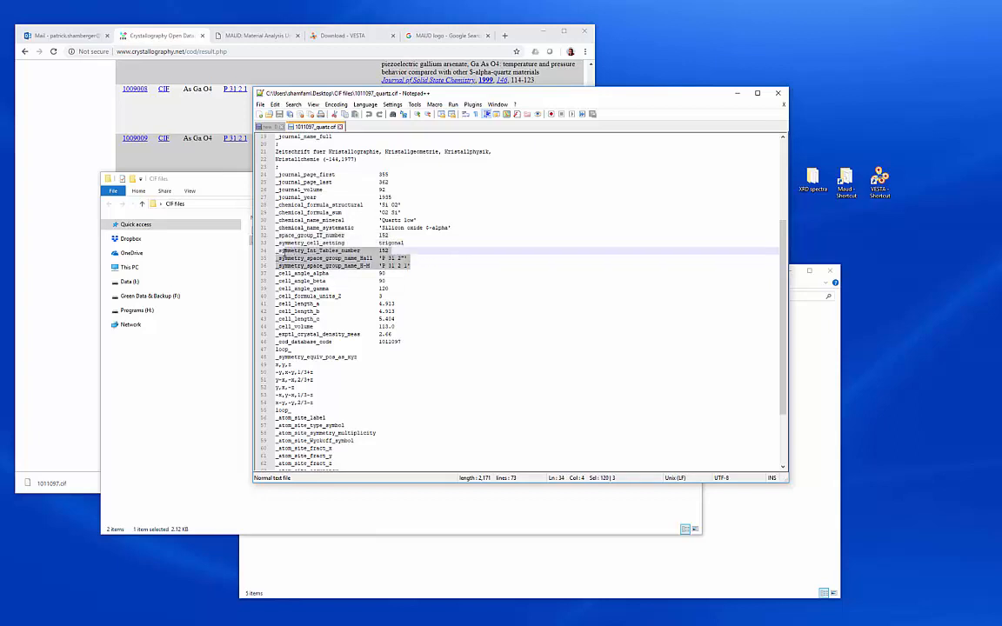
{"action": "left_click", "coordinate": [311, 235]}
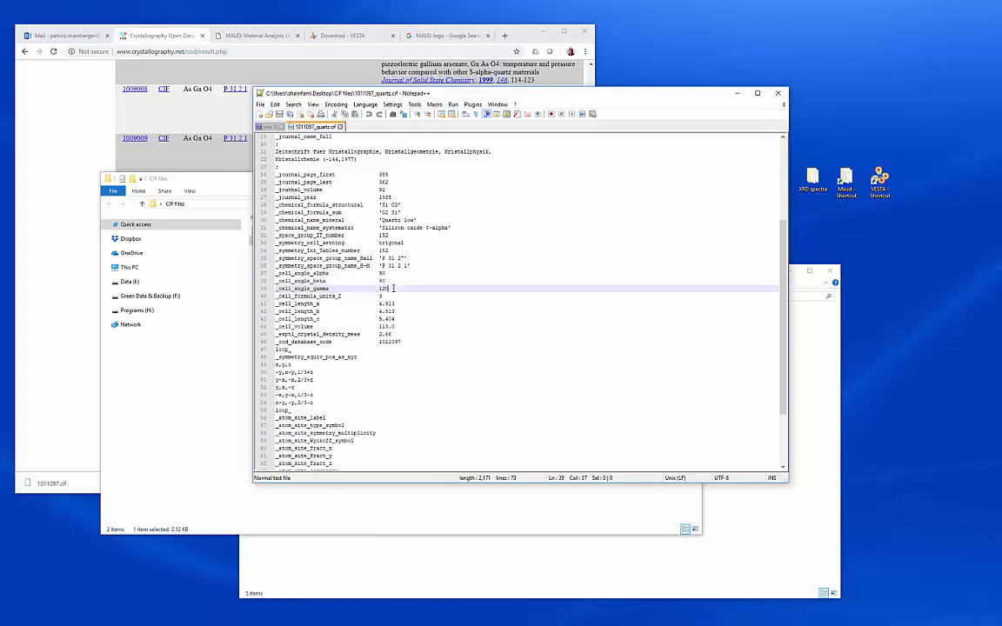
{"action": "double_click", "coordinate": [381, 288]}
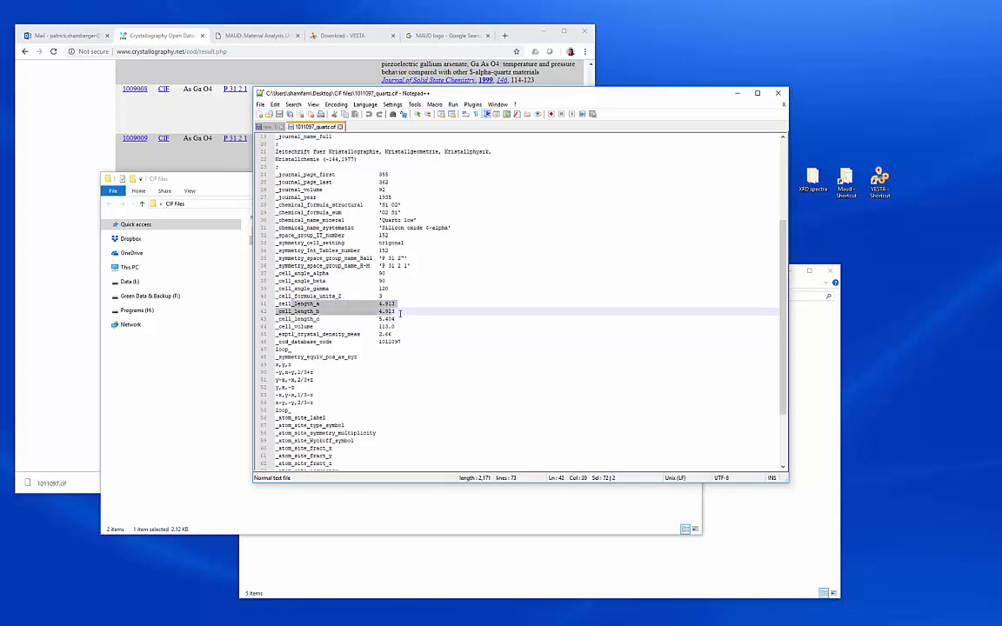
{"action": "left_click", "coordinate": [405, 318]}
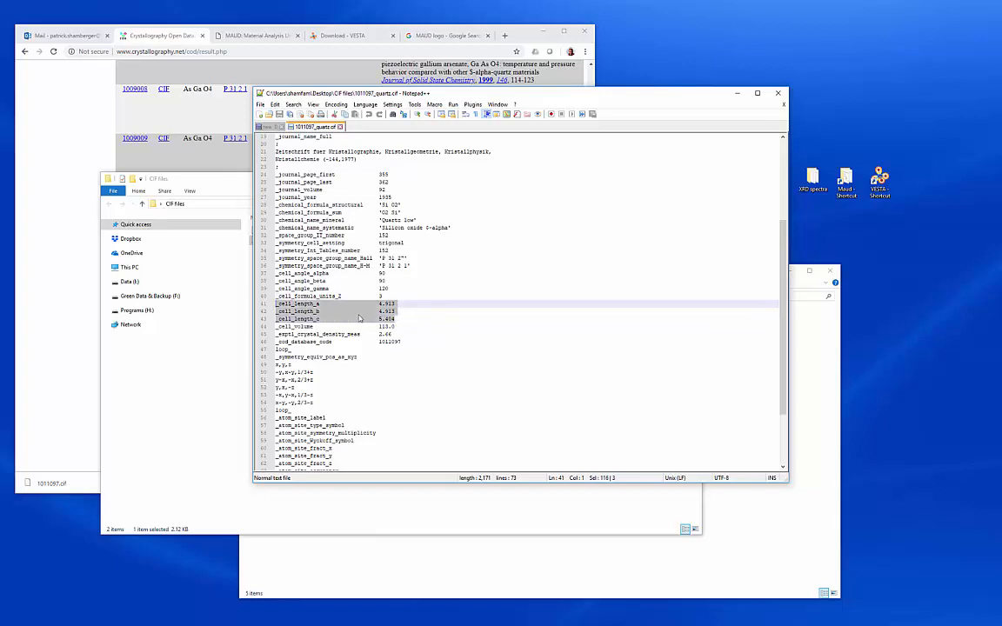
{"action": "scroll", "scroll_direction": "down", "scroll_amount": 3}
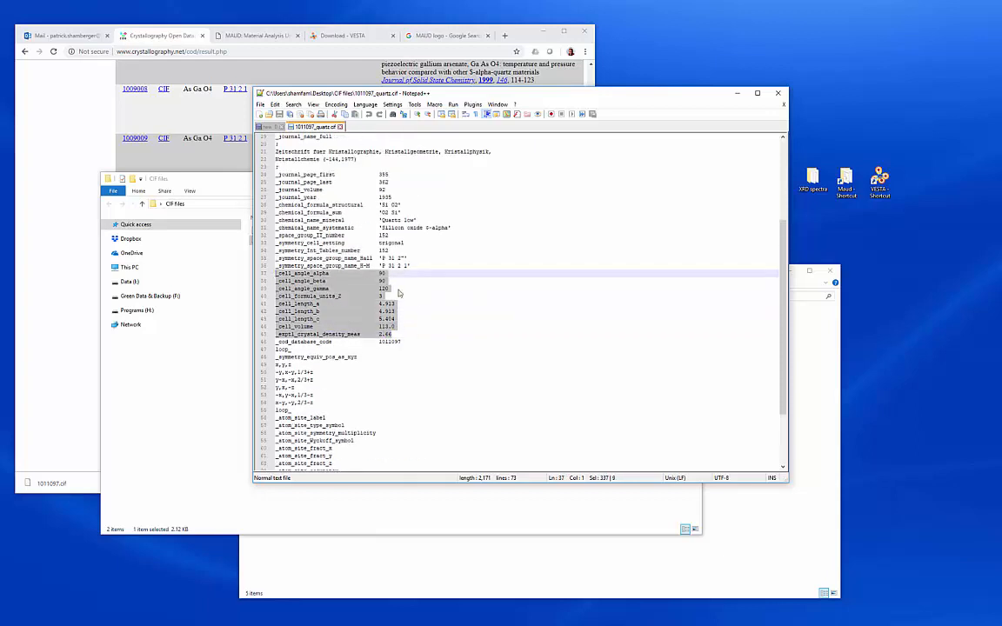
{"action": "scroll", "scroll_direction": "down", "scroll_amount": 3}
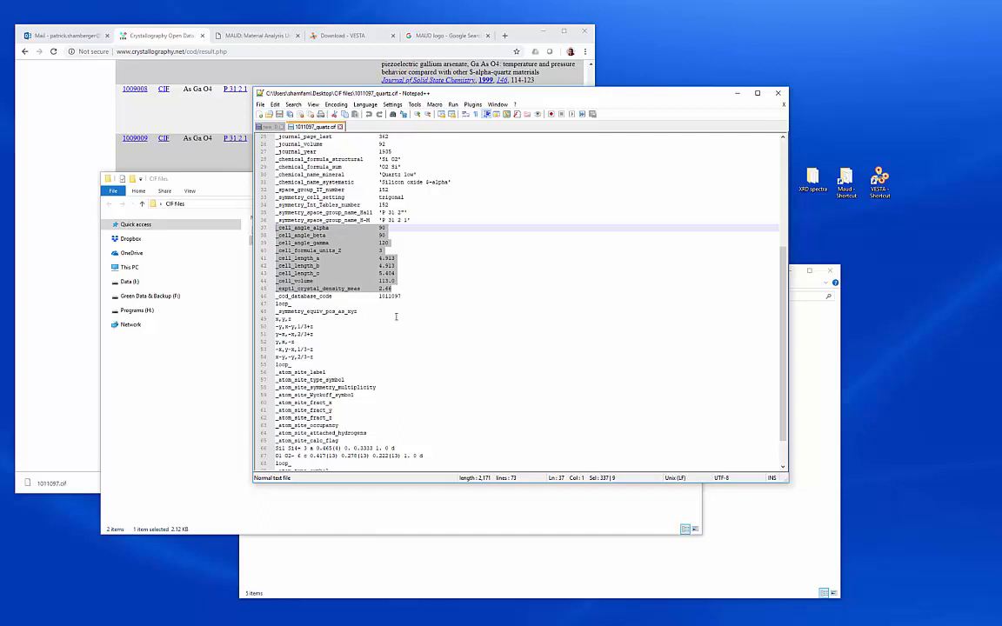
{"action": "scroll", "scroll_direction": "down", "scroll_amount": 3}
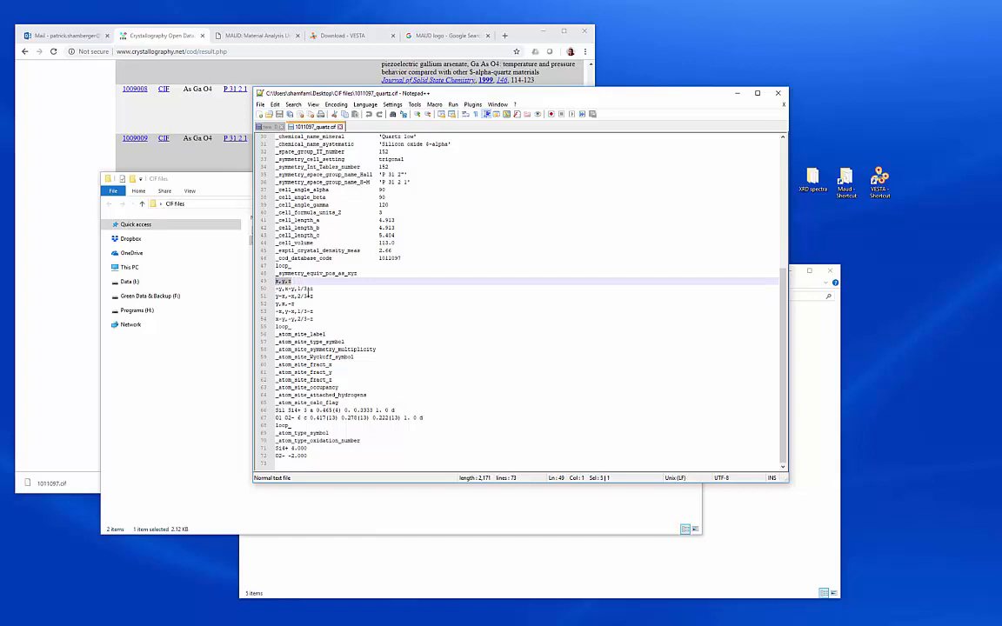
{"action": "left_click_drag", "start_coordinate": [278, 273], "coordinate": [317, 319]}
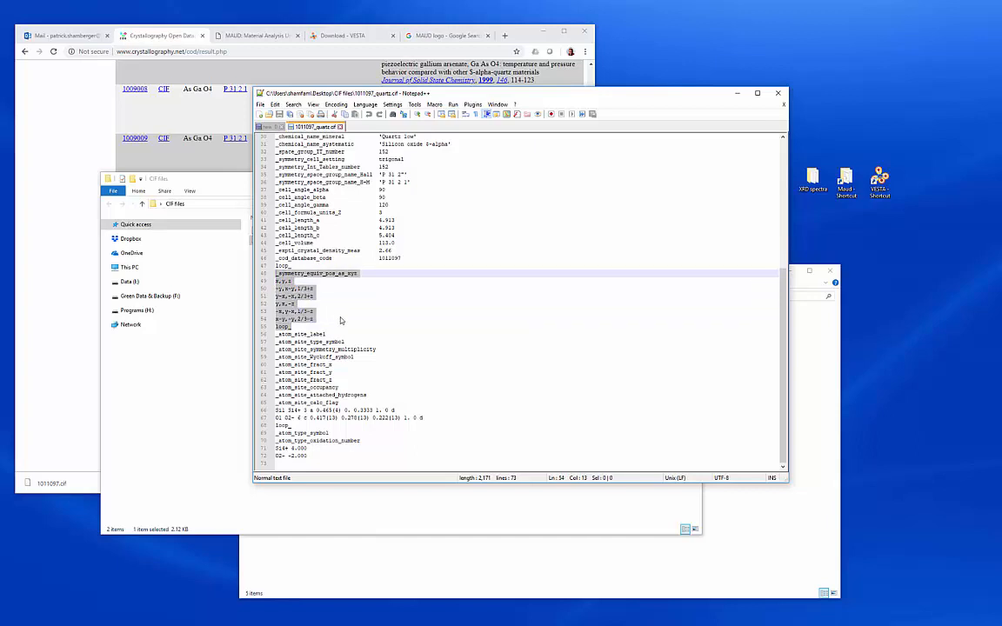
{"action": "left_click", "coordinate": [300, 335]}
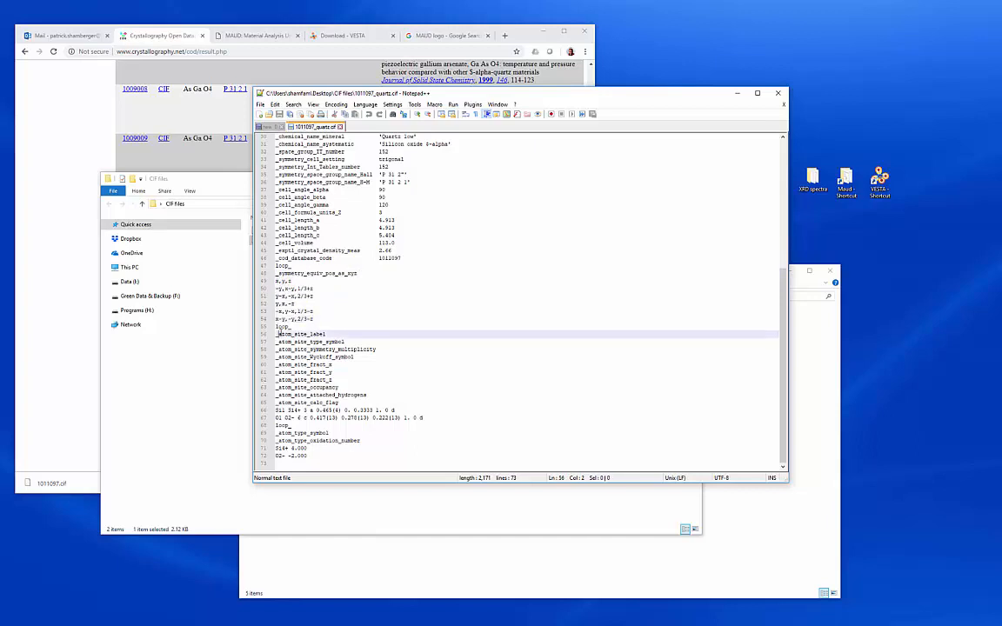
{"action": "left_click_drag", "start_coordinate": [276, 334], "coordinate": [307, 456]}
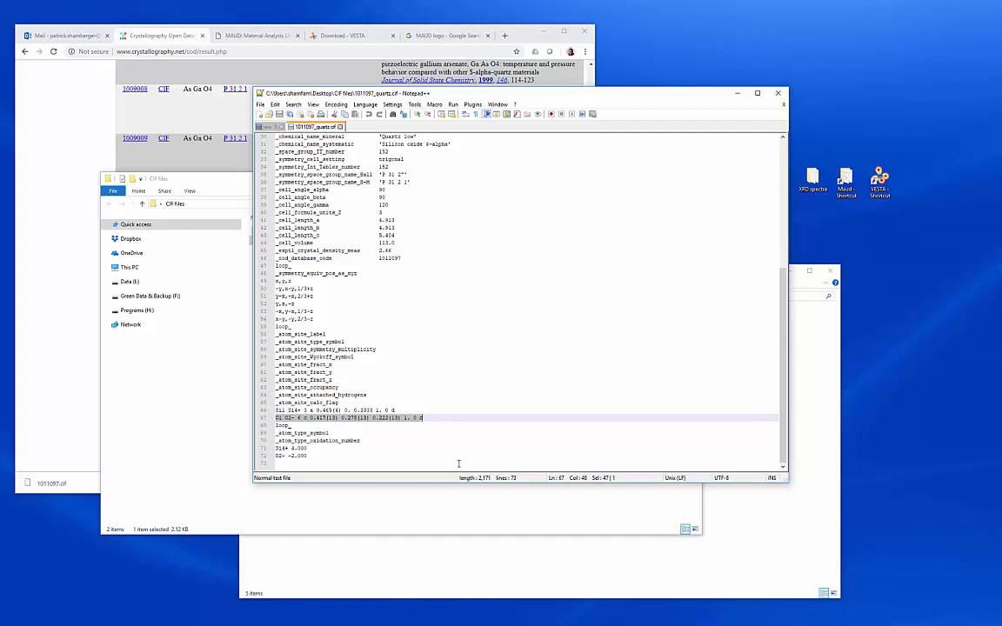
{"action": "left_click_drag", "start_coordinate": [422, 418], "coordinate": [337, 337]}
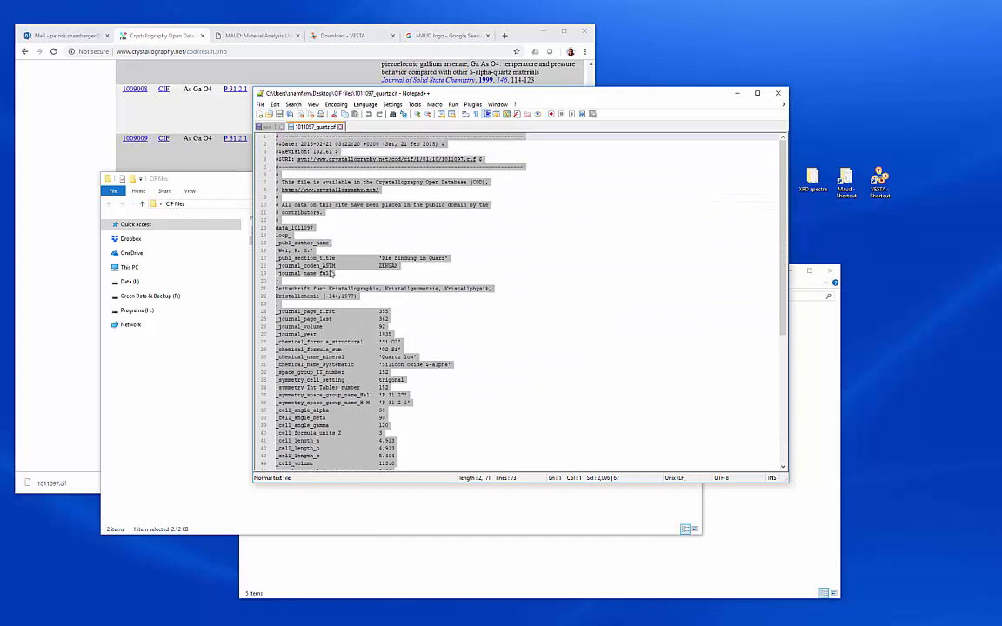
Step: Scroll through the selected quartz CIF text in Notepad++
{"action": "scroll", "scroll_direction": "down", "scroll_amount": 3}
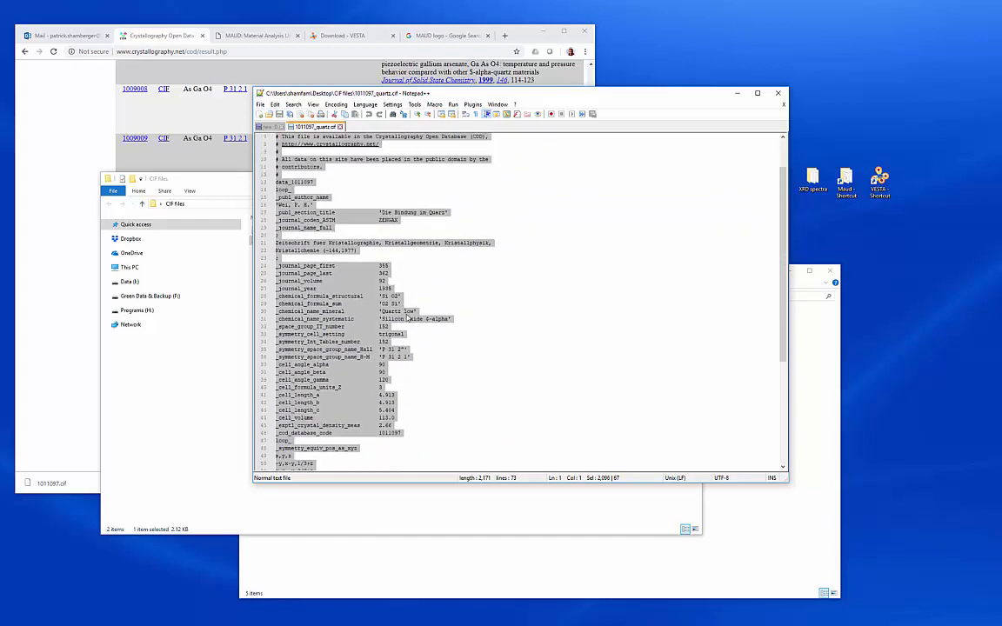
{"action": "scroll", "scroll_direction": "down", "scroll_amount": 3}
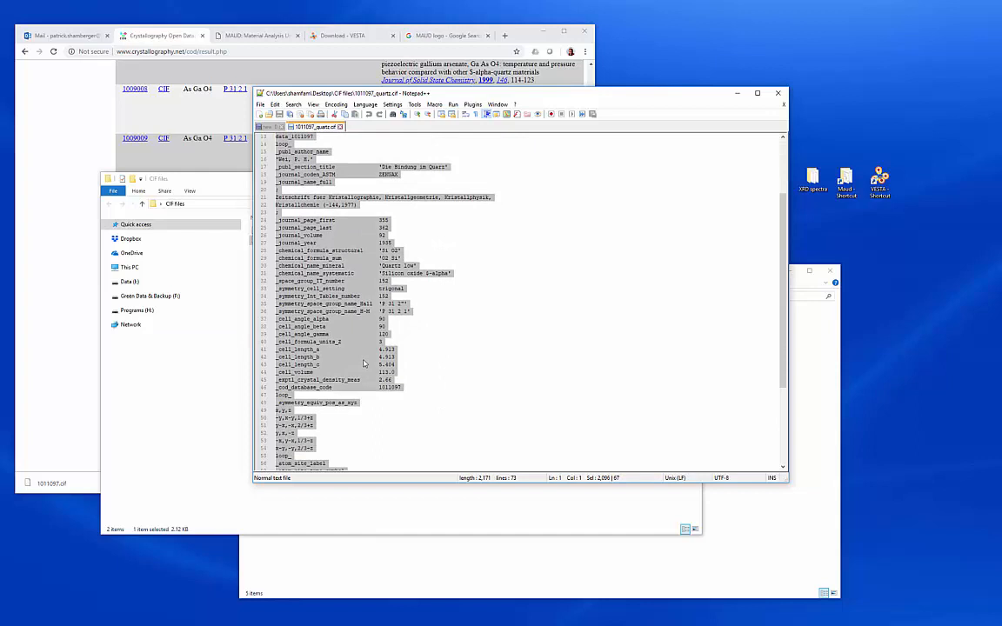
{"action": "mouse_move", "coordinate": [450, 360]}
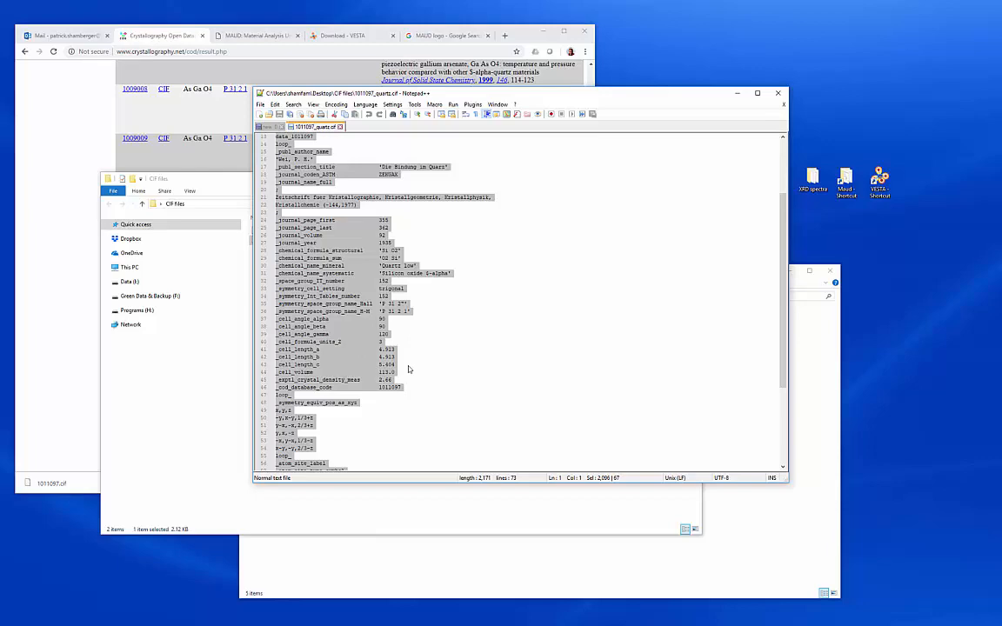
{"action": "mouse_move", "coordinate": [461, 433]}
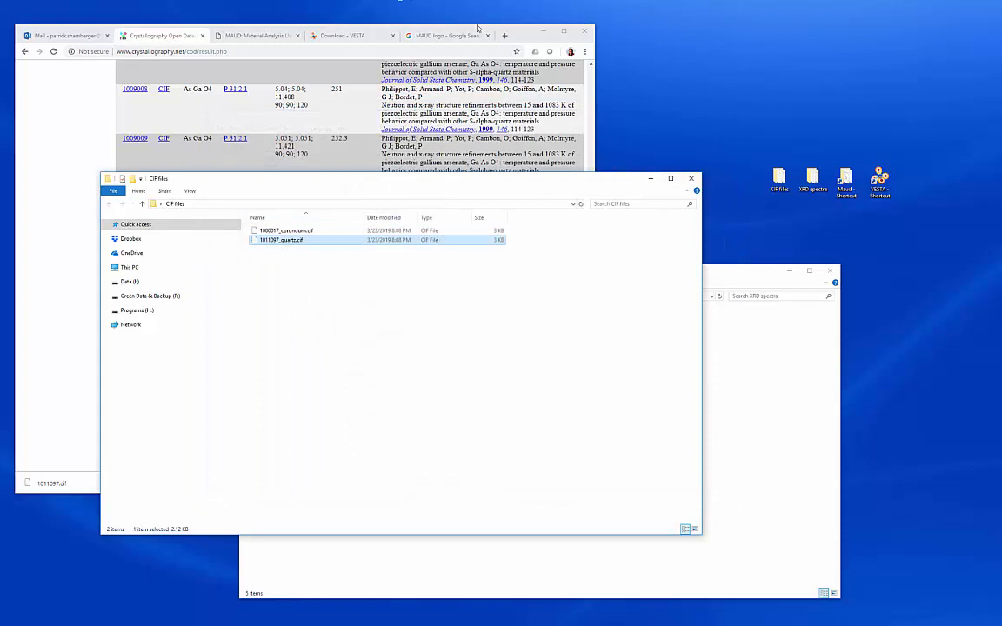
{"action": "mouse_move", "coordinate": [369, 181]}
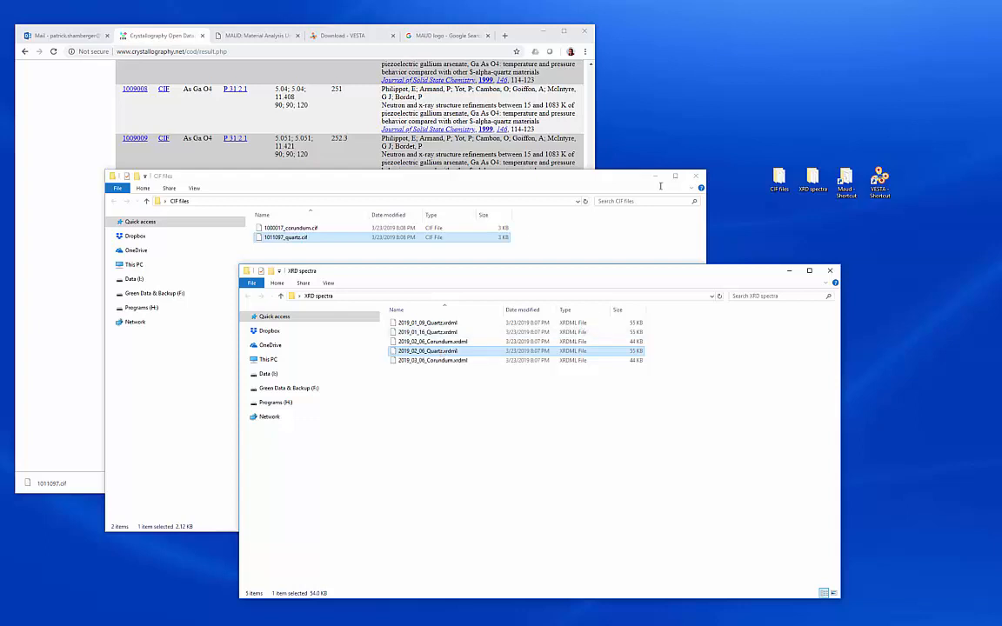
{"action": "mouse_move", "coordinate": [645, 86]}
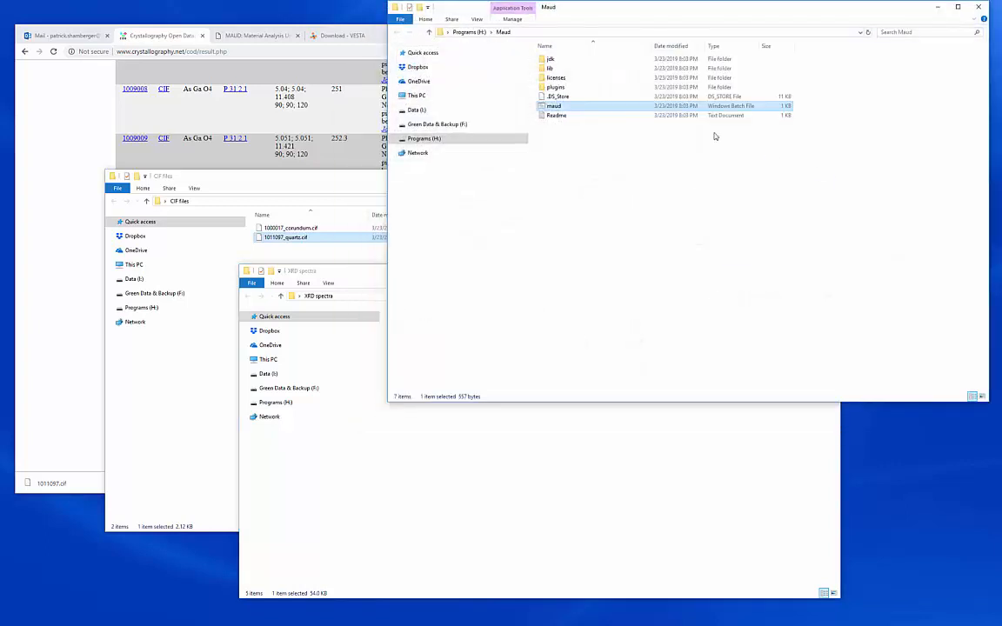
Step: Launch MAUD from the Maud program folder on Programs (H:)
{"action": "double_click", "coordinate": [553, 105]}
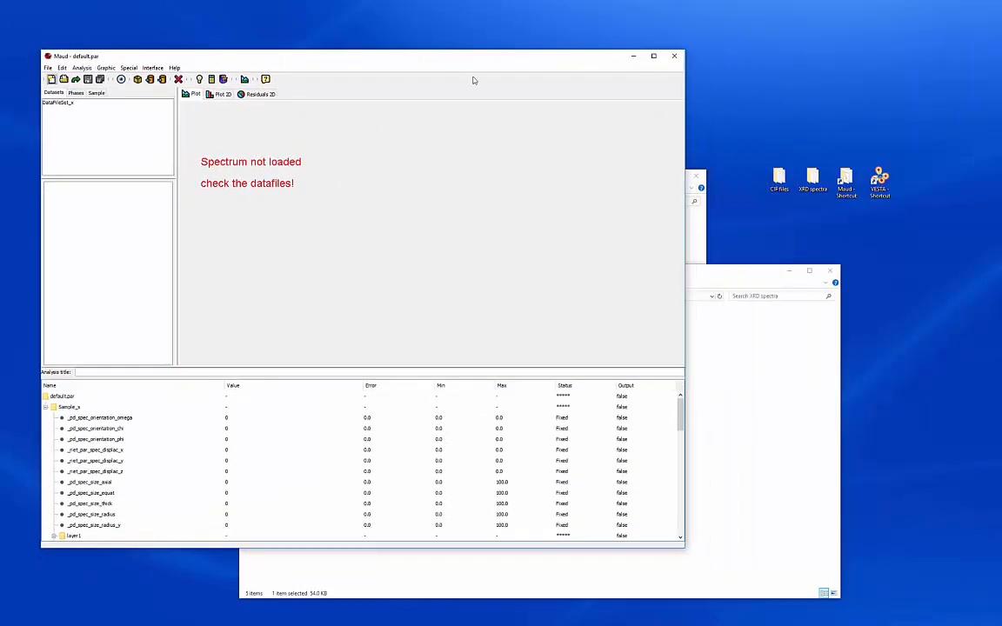
Step: Move the MAUD default analysis window to the left
{"action": "left_click_drag", "start_coordinate": [474, 55], "coordinate": [315, 67]}
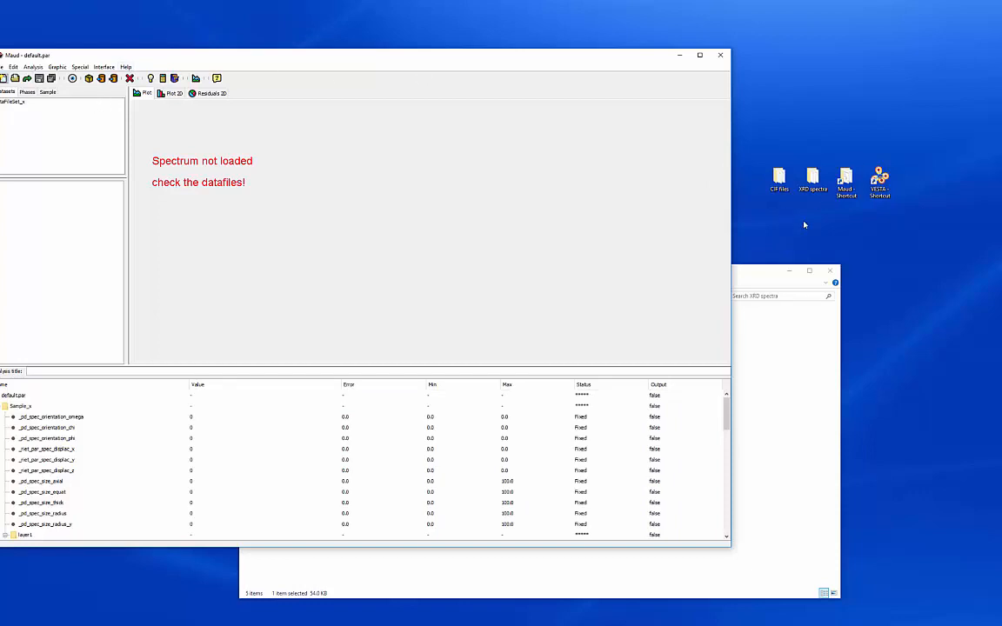
{"action": "mouse_move", "coordinate": [770, 268]}
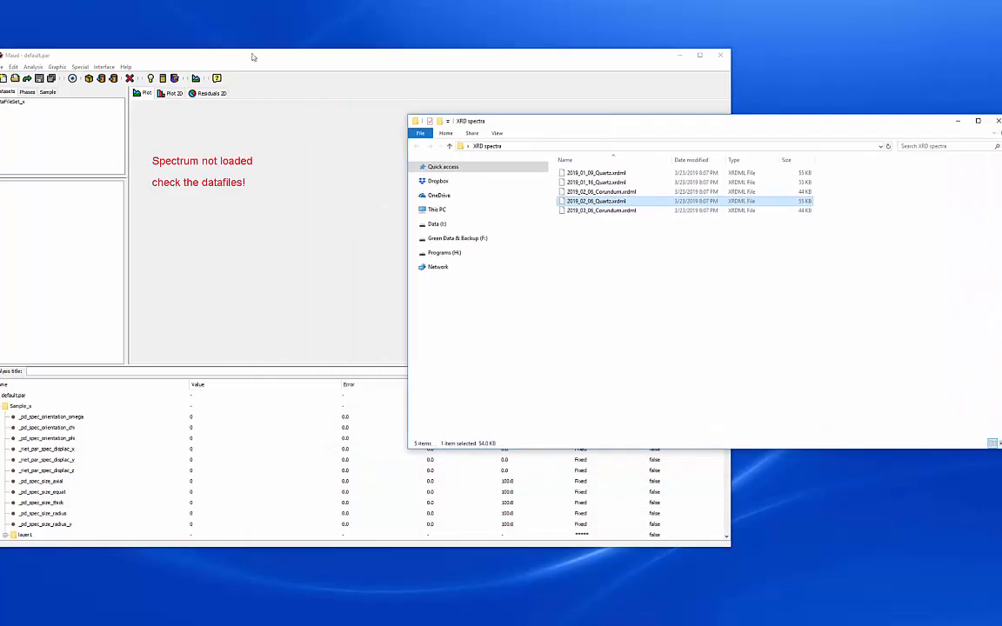
{"action": "mouse_move", "coordinate": [612, 202]}
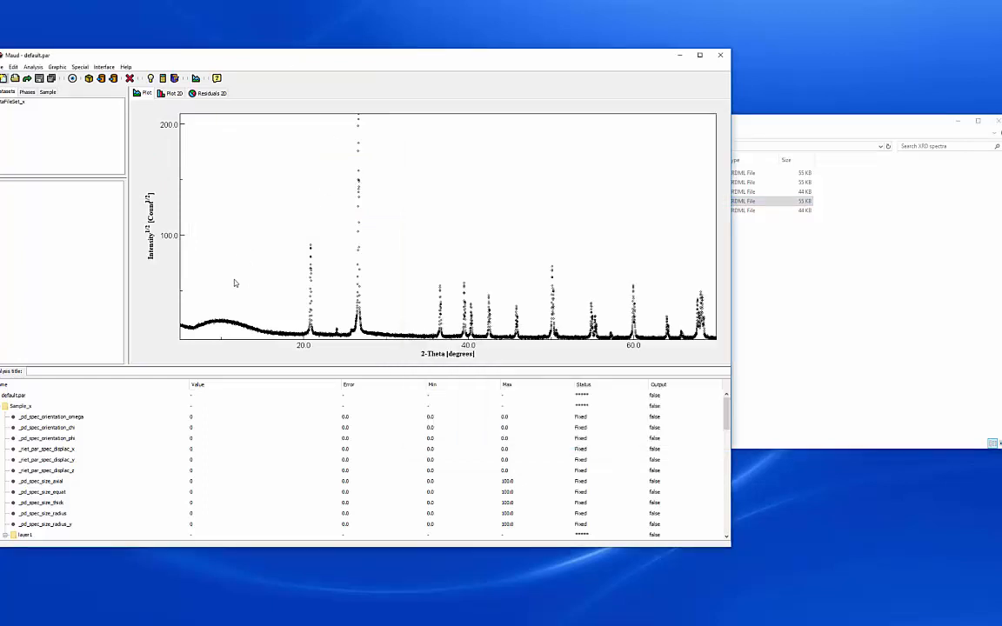
{"action": "mouse_move", "coordinate": [303, 215]}
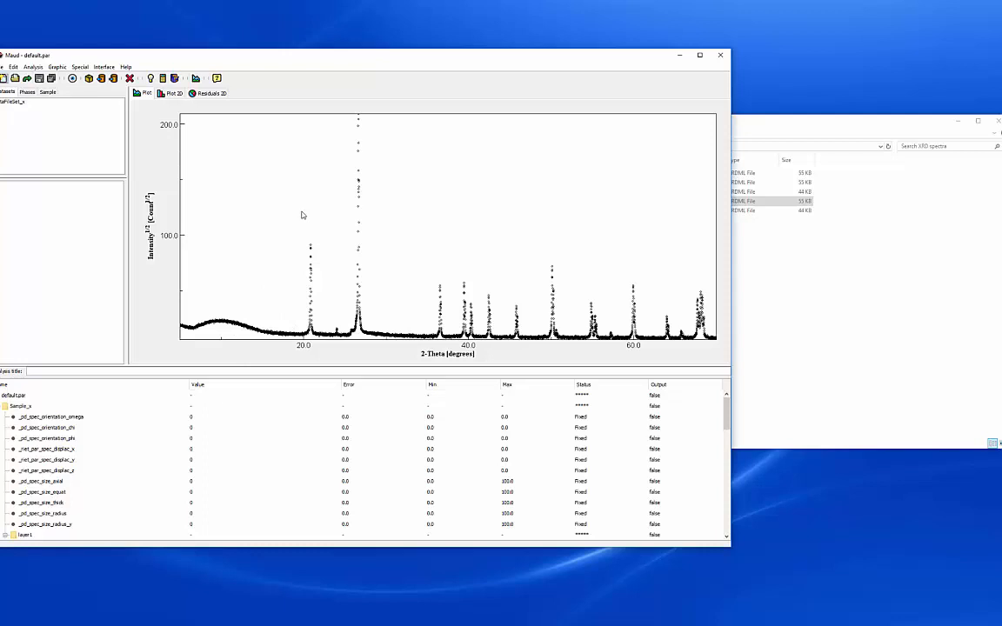
{"action": "mouse_move", "coordinate": [294, 231]}
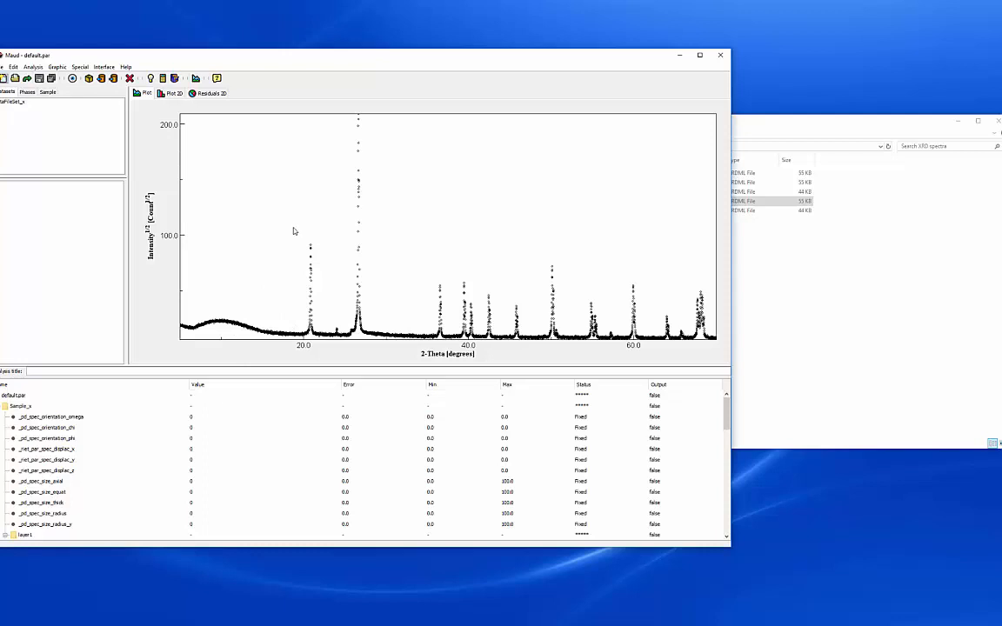
Step: Zoom into regions of the quartz pattern, then reset the plot scale to the full 2-Theta range
{"action": "left_click_drag", "start_coordinate": [294, 230], "coordinate": [326, 344]}
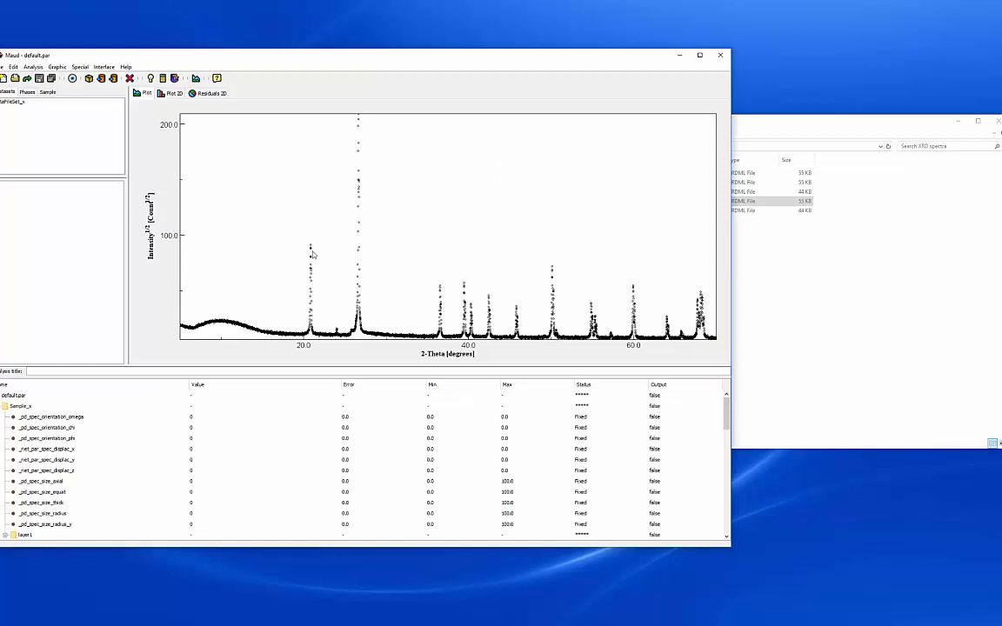
{"action": "mouse_move", "coordinate": [435, 240]}
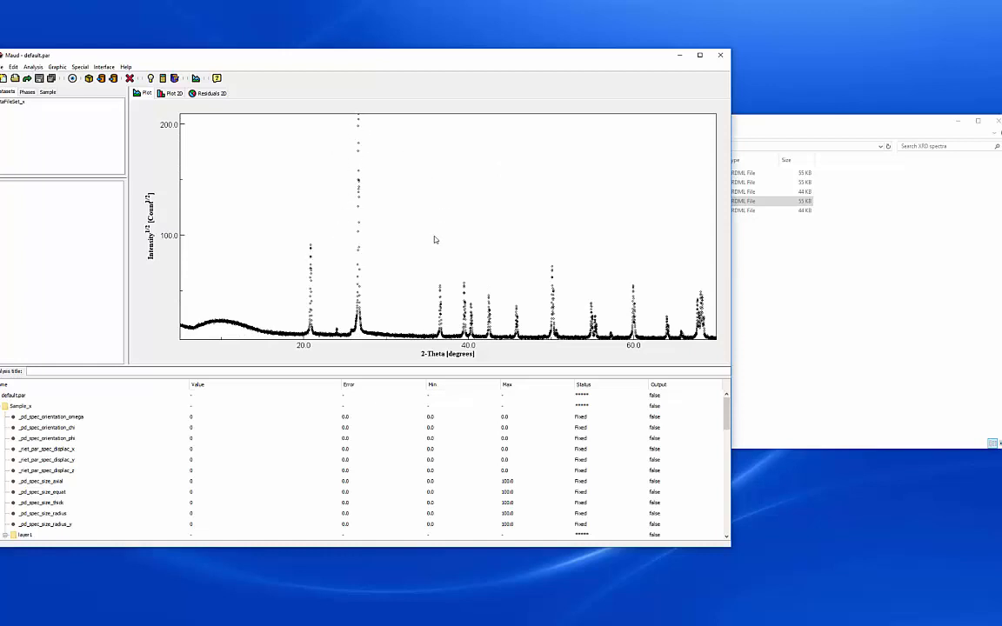
{"action": "left_click_drag", "start_coordinate": [687, 278], "coordinate": [717, 348]}
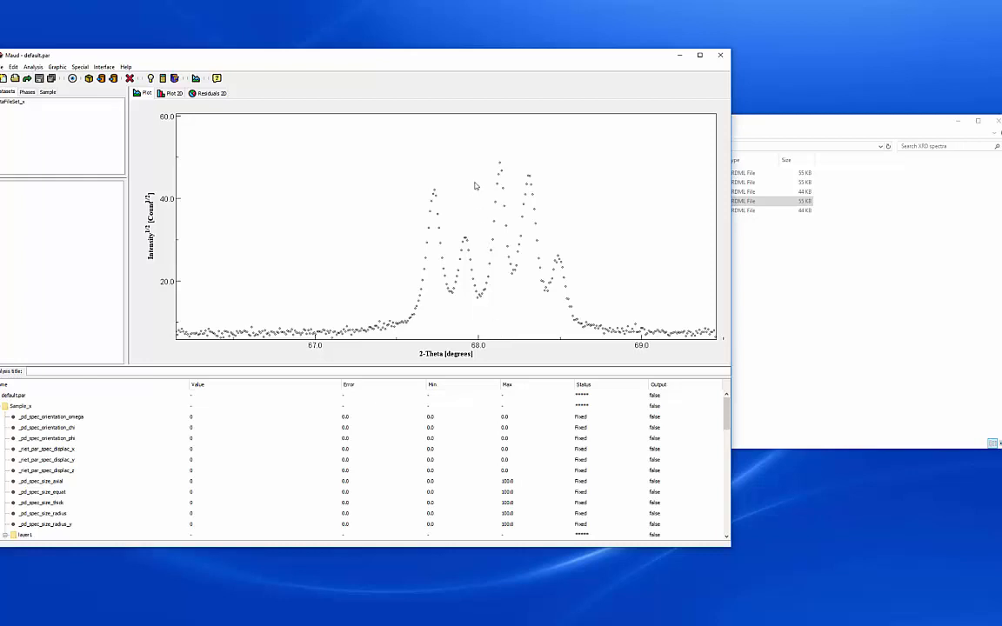
{"action": "mouse_move", "coordinate": [559, 277]}
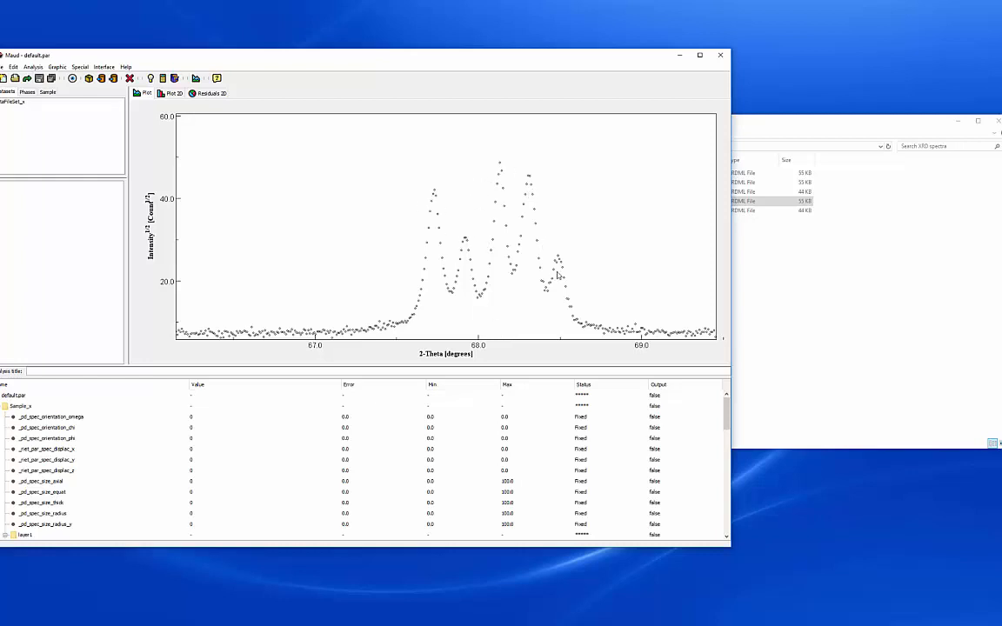
{"action": "mouse_move", "coordinate": [440, 240]}
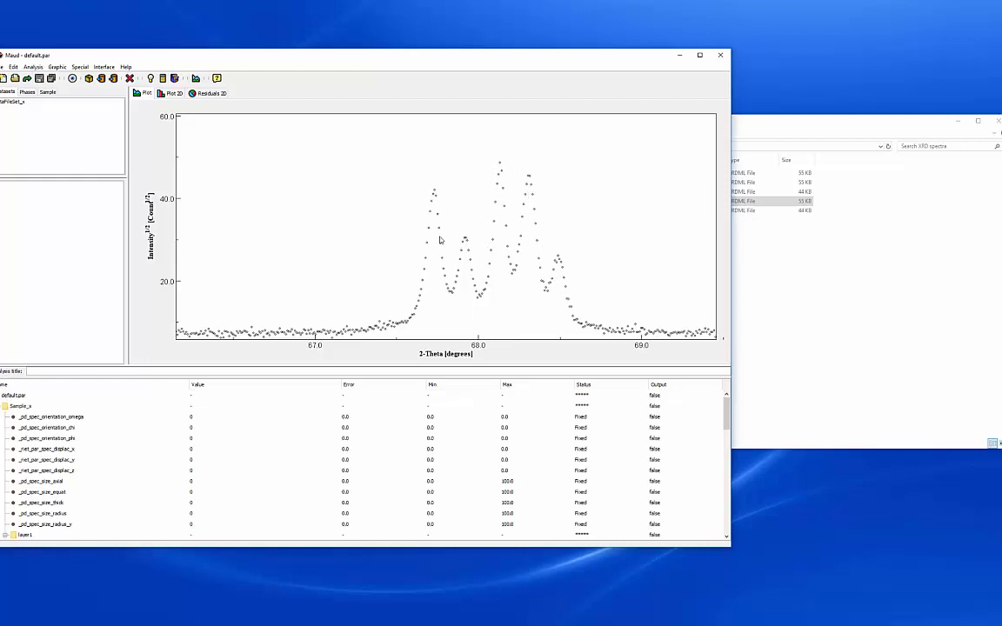
{"action": "mouse_move", "coordinate": [463, 239]}
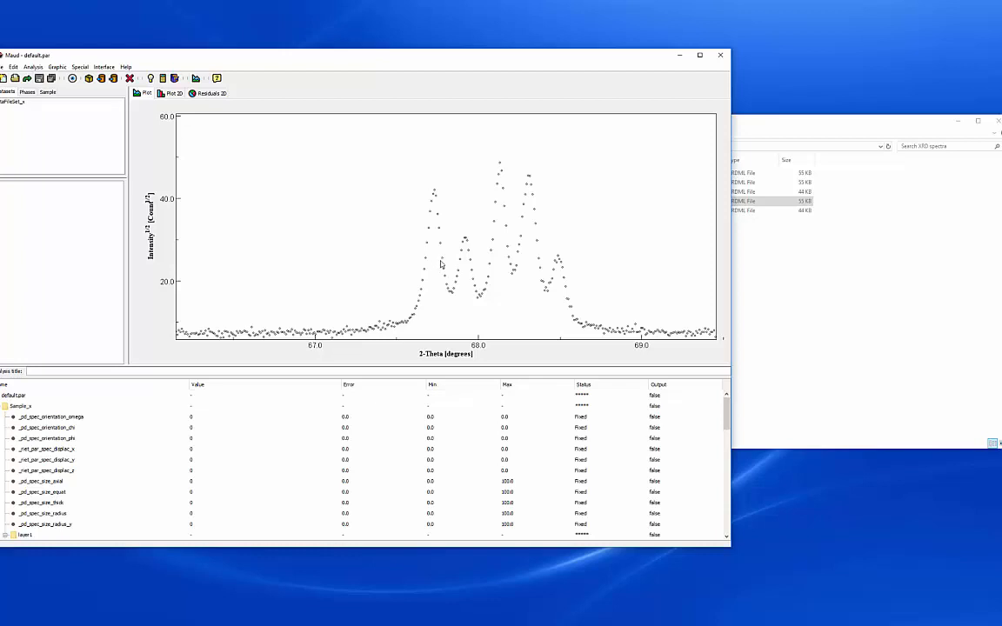
{"action": "mouse_move", "coordinate": [496, 198]}
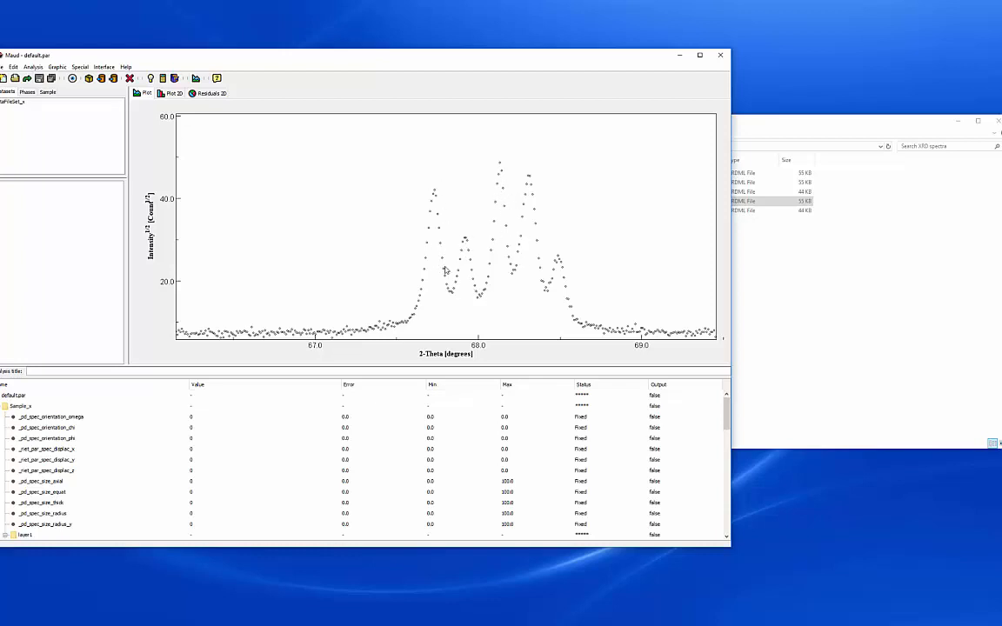
{"action": "mouse_move", "coordinate": [488, 197]}
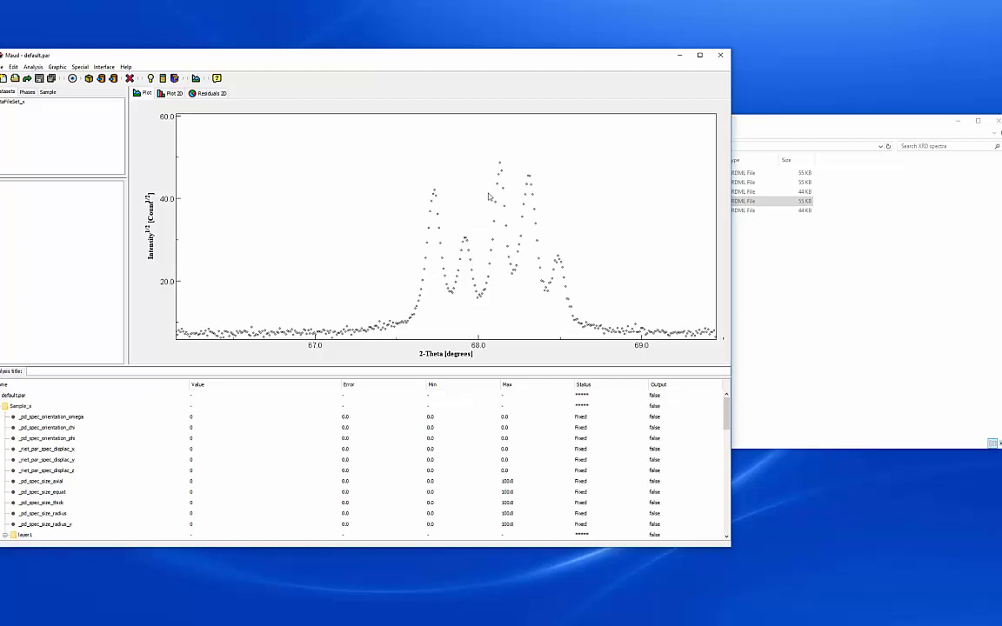
{"action": "mouse_move", "coordinate": [504, 318]}
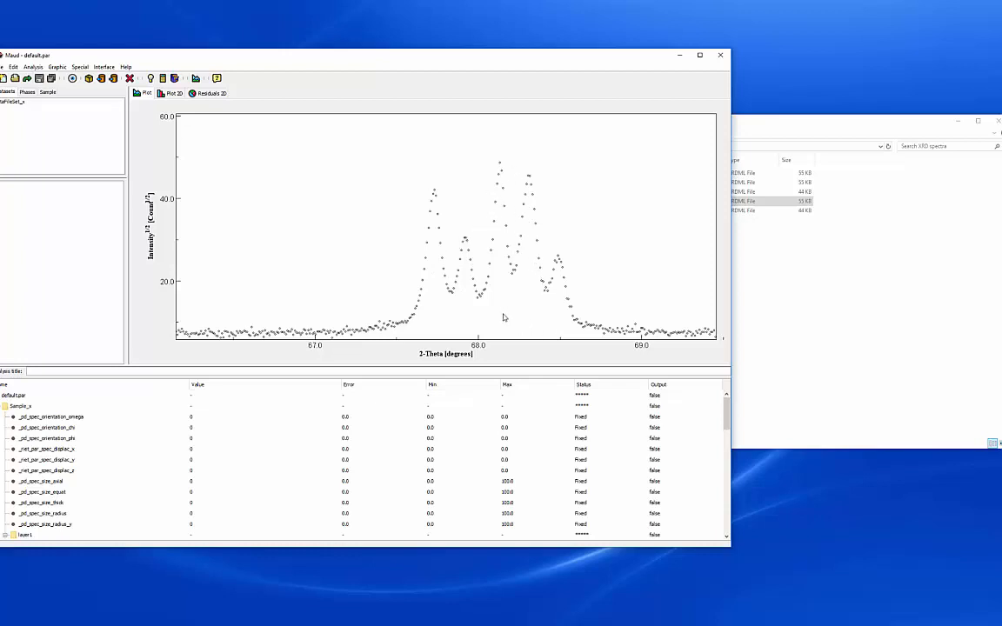
{"action": "mouse_move", "coordinate": [418, 262]}
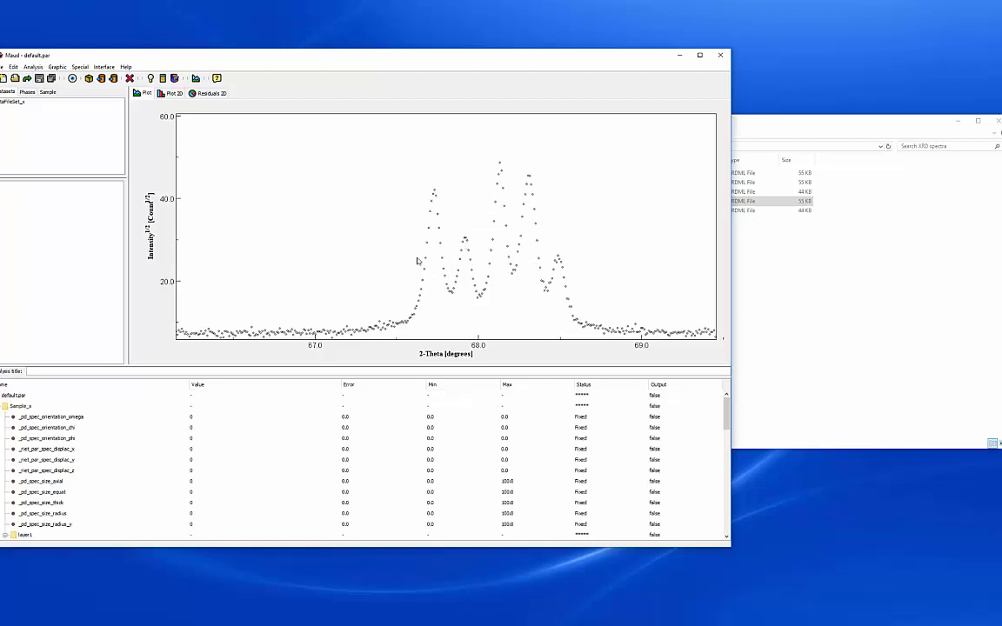
{"action": "right_click", "coordinate": [418, 261]}
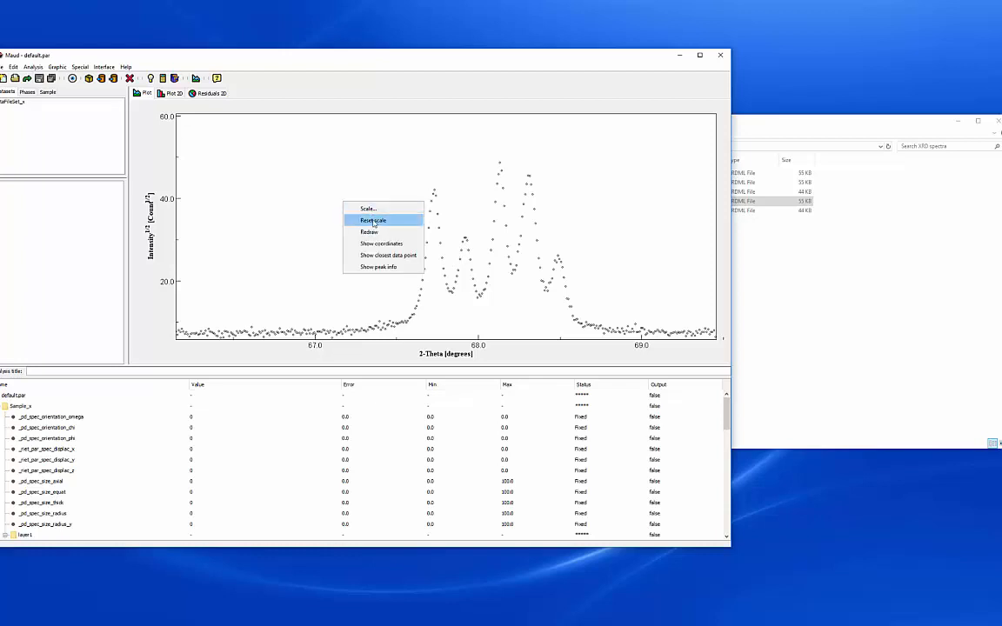
{"action": "left_click", "coordinate": [373, 220]}
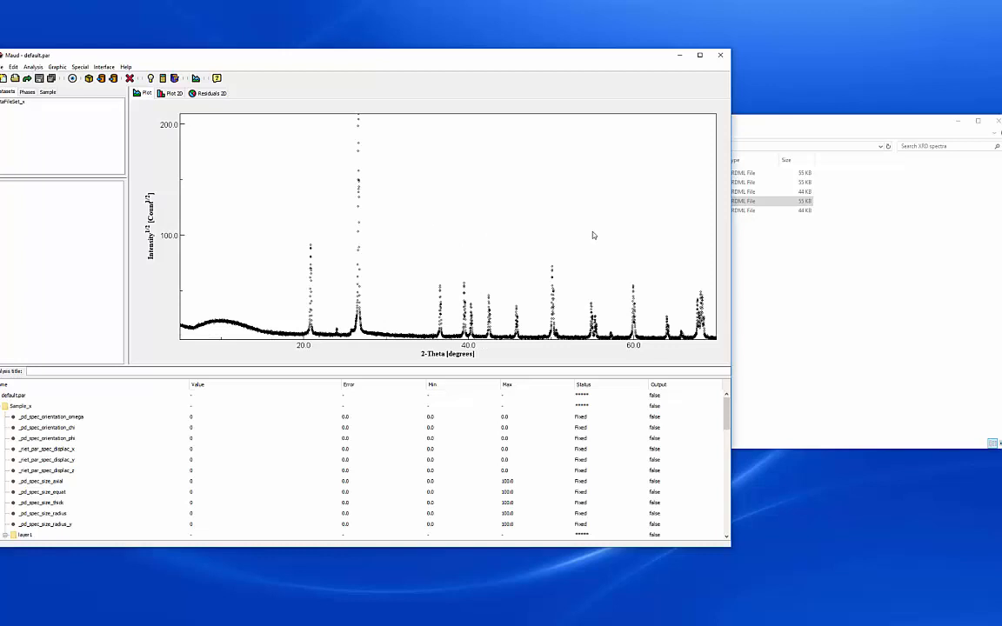
{"action": "mouse_move", "coordinate": [390, 206]}
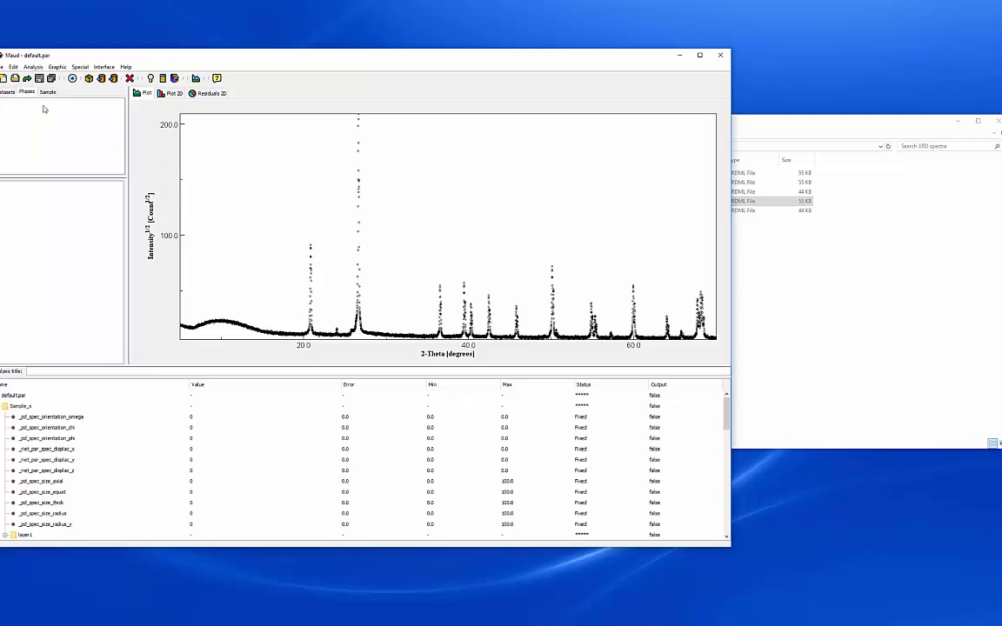
{"action": "mouse_move", "coordinate": [582, 59]}
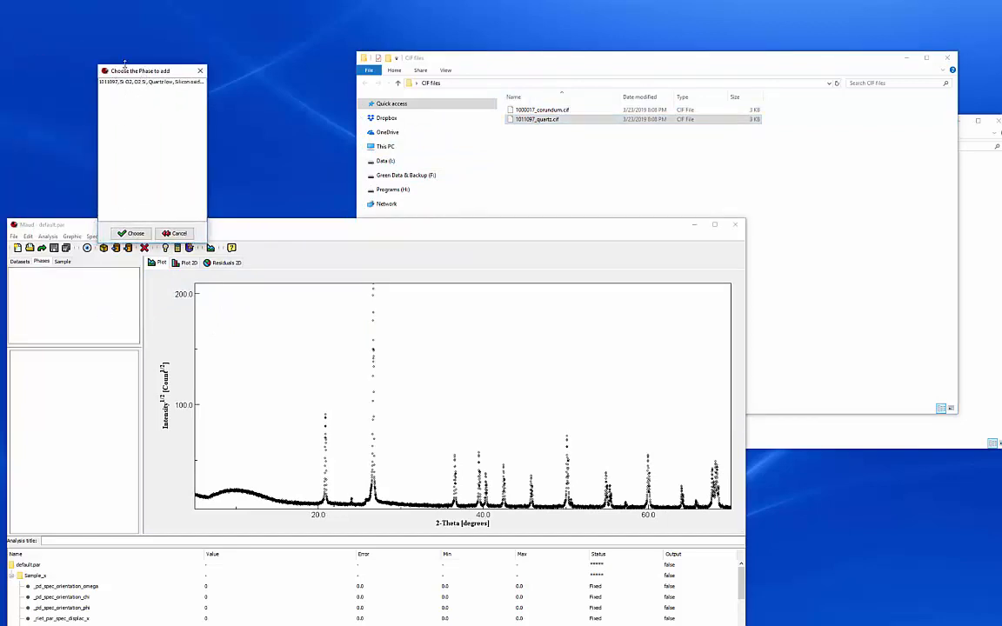
Step: Add Silicon oxide alpha from 1011097_quartz.cif as a phase
{"action": "left_click", "coordinate": [151, 80]}
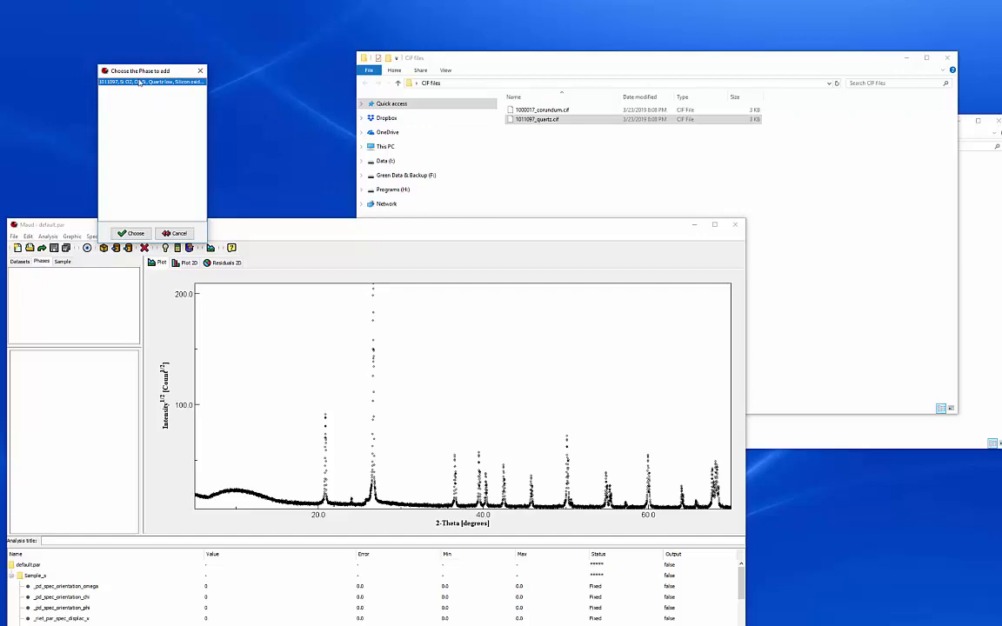
{"action": "left_click", "coordinate": [131, 233]}
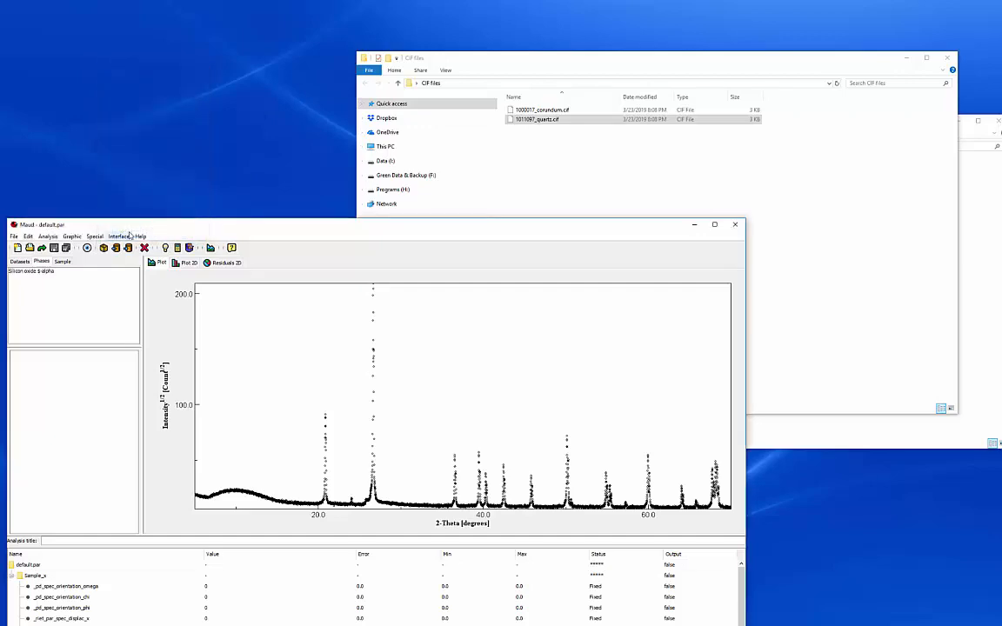
{"action": "left_click", "coordinate": [52, 271]}
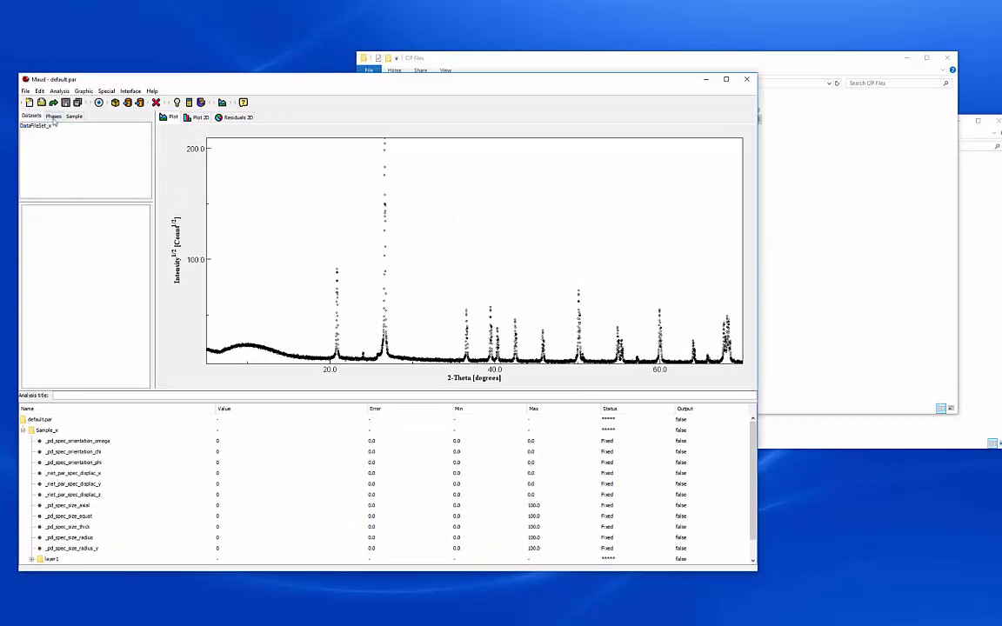
{"action": "left_click", "coordinate": [53, 116]}
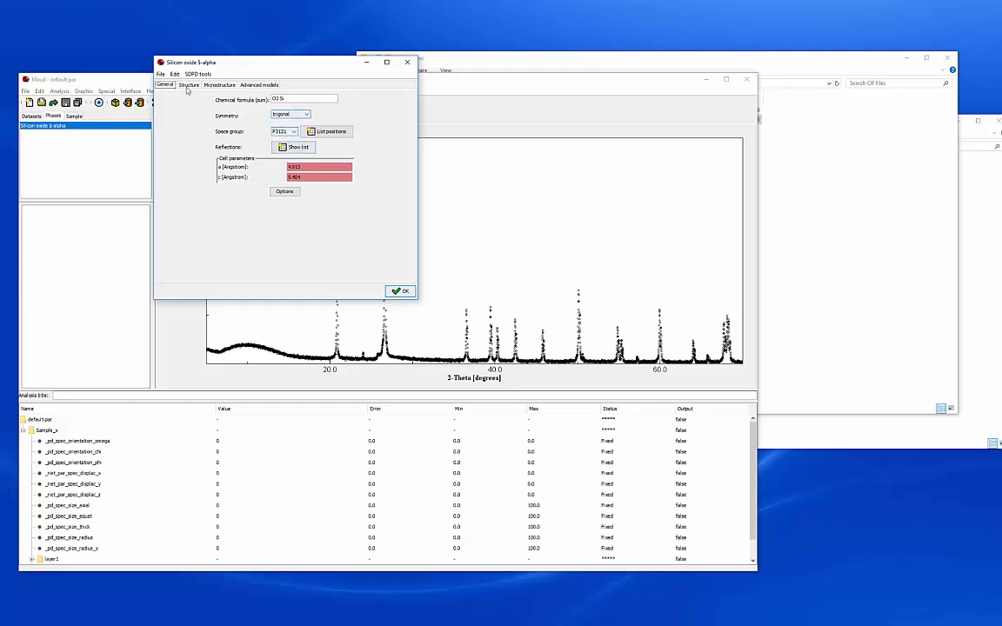
{"action": "left_click", "coordinate": [189, 84]}
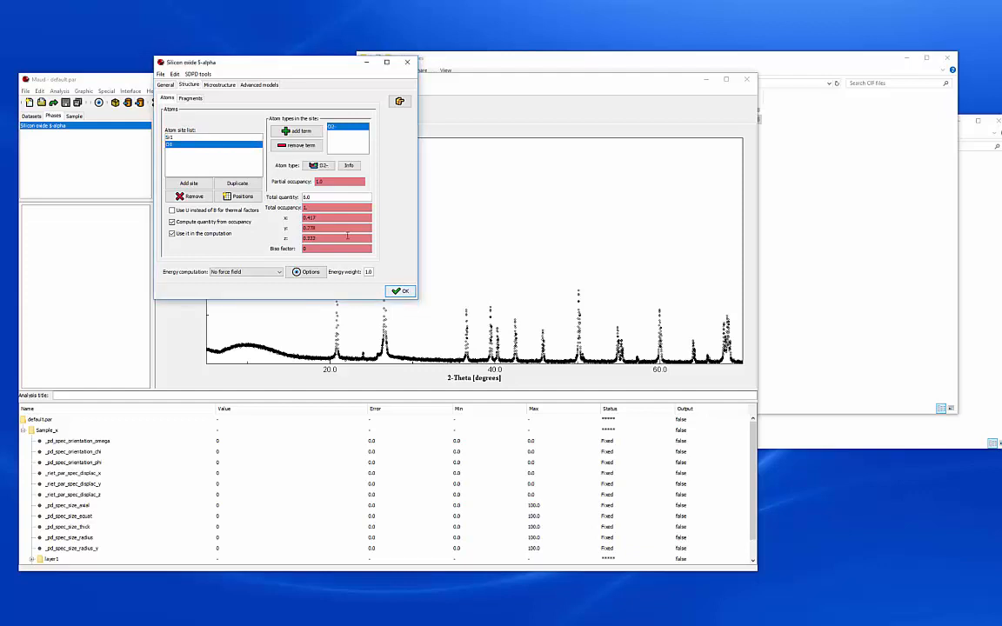
{"action": "left_click", "coordinate": [219, 84]}
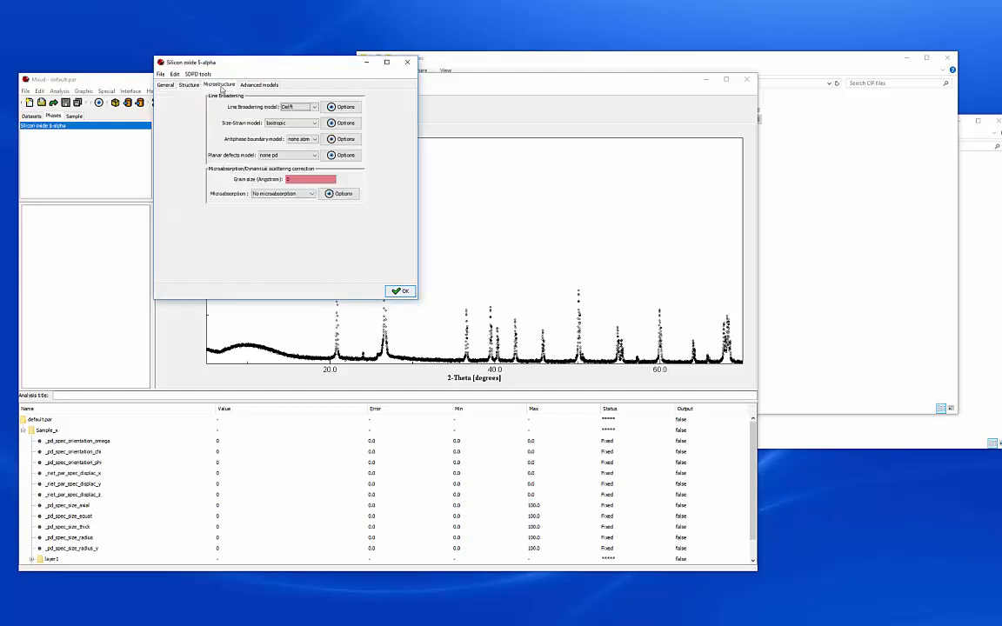
{"action": "left_click", "coordinate": [400, 291]}
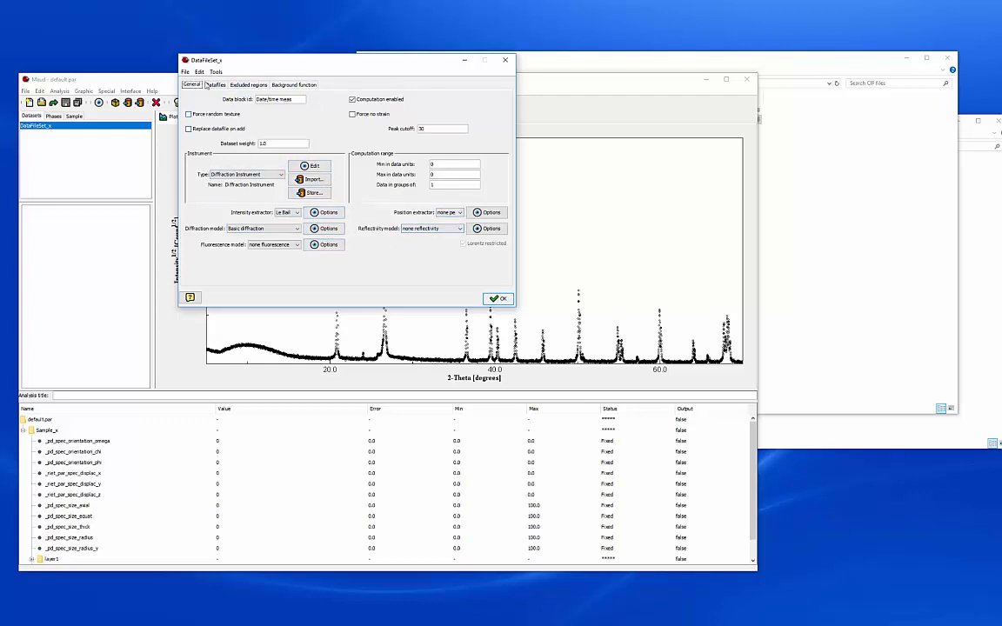
{"action": "left_click", "coordinate": [215, 85]}
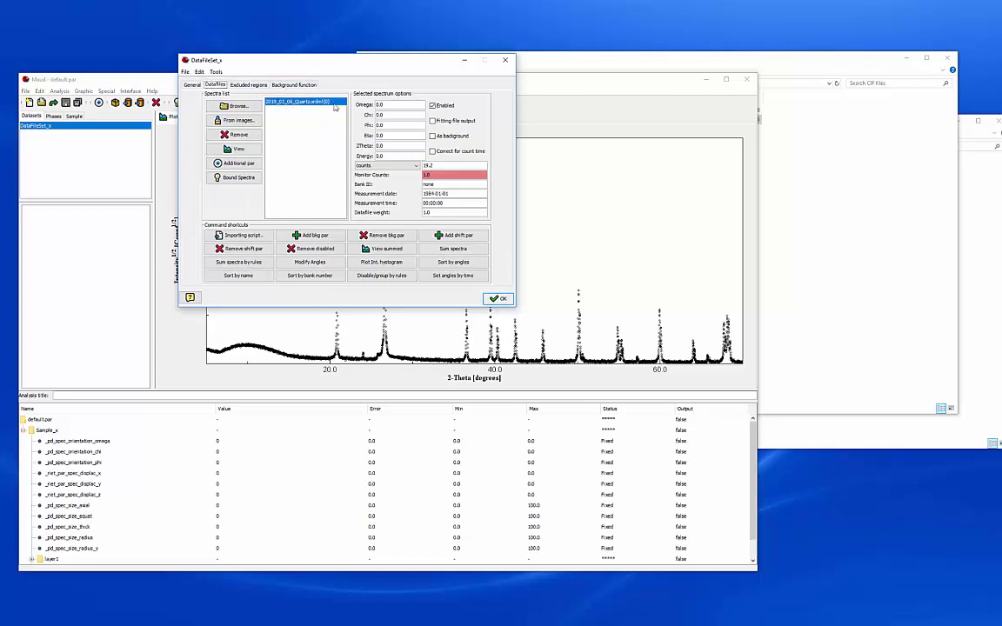
{"action": "left_click", "coordinate": [248, 85]}
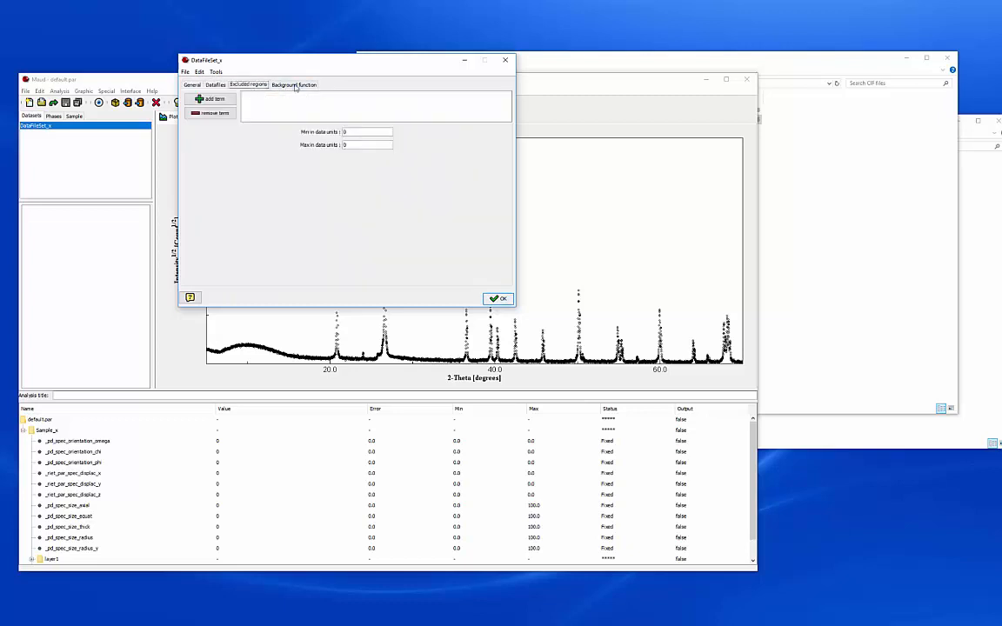
{"action": "left_click", "coordinate": [498, 299]}
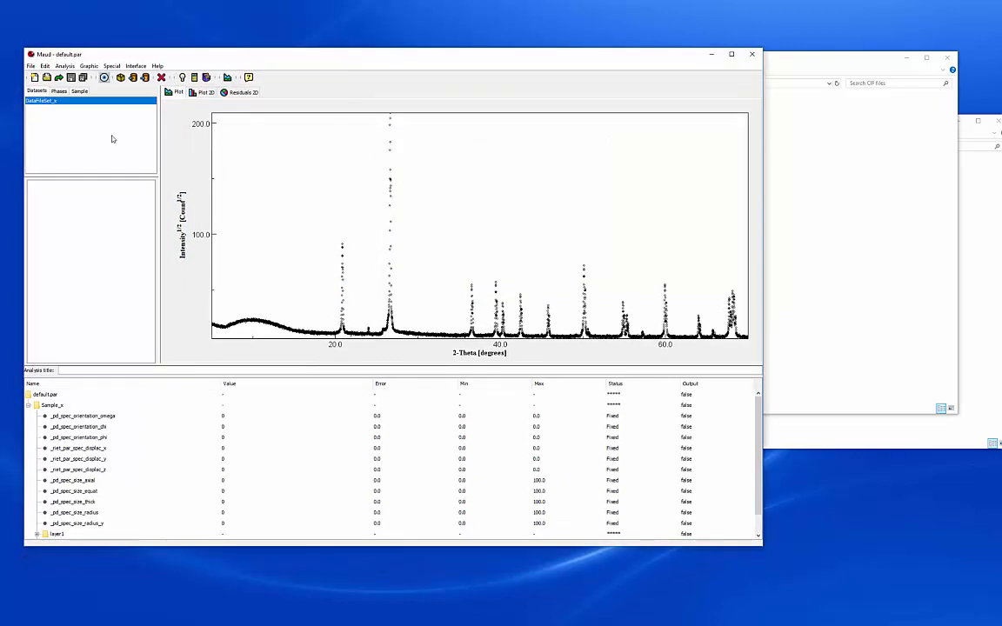
Step: Show the Phases tab listing Silicon oxide alpha beside the quartz pattern
{"action": "left_click", "coordinate": [58, 91]}
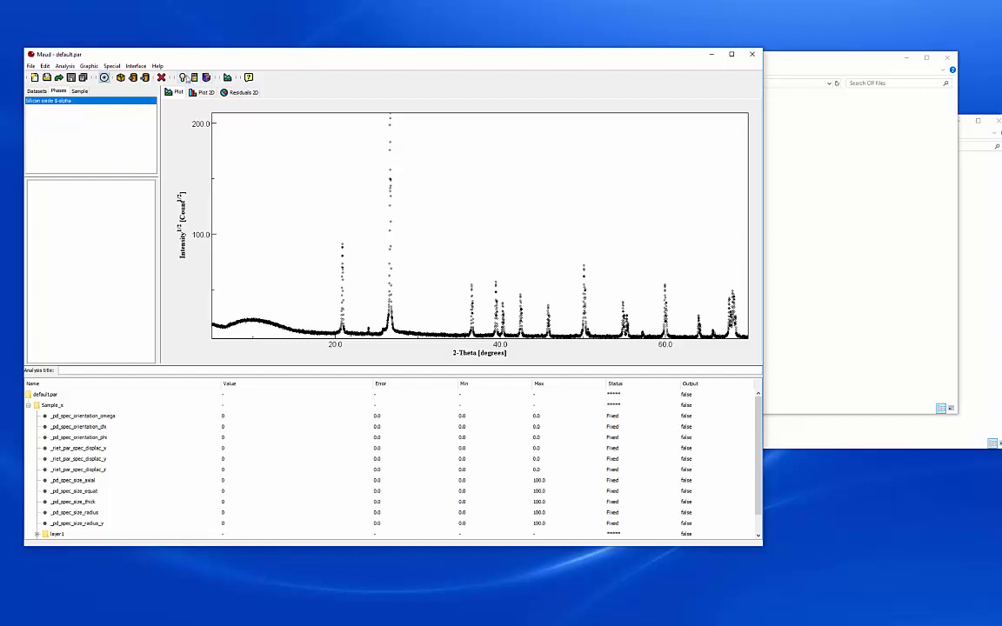
{"action": "mouse_move", "coordinate": [202, 58]}
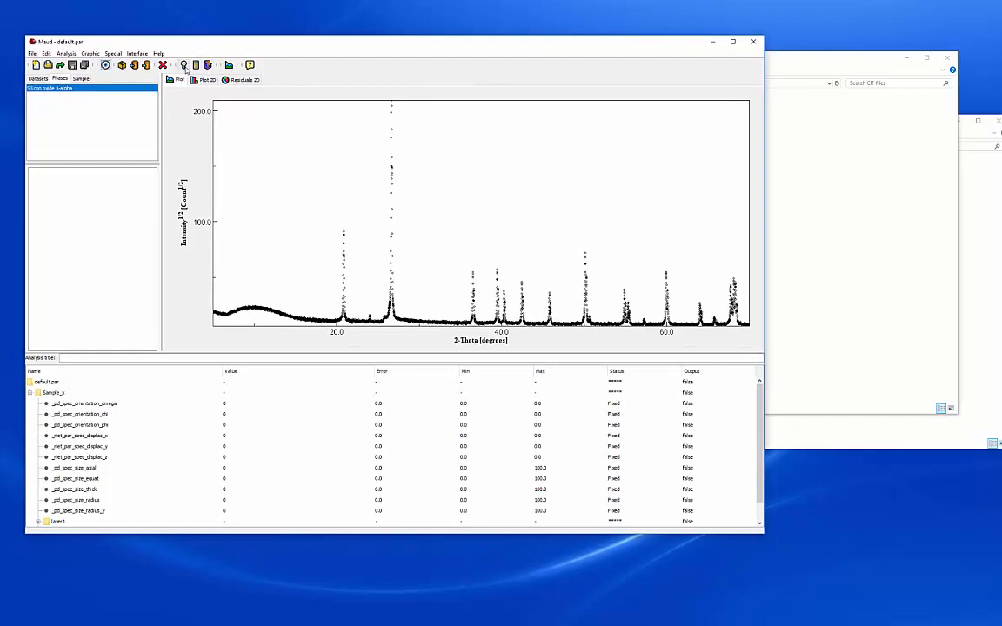
{"action": "mouse_move", "coordinate": [183, 68]}
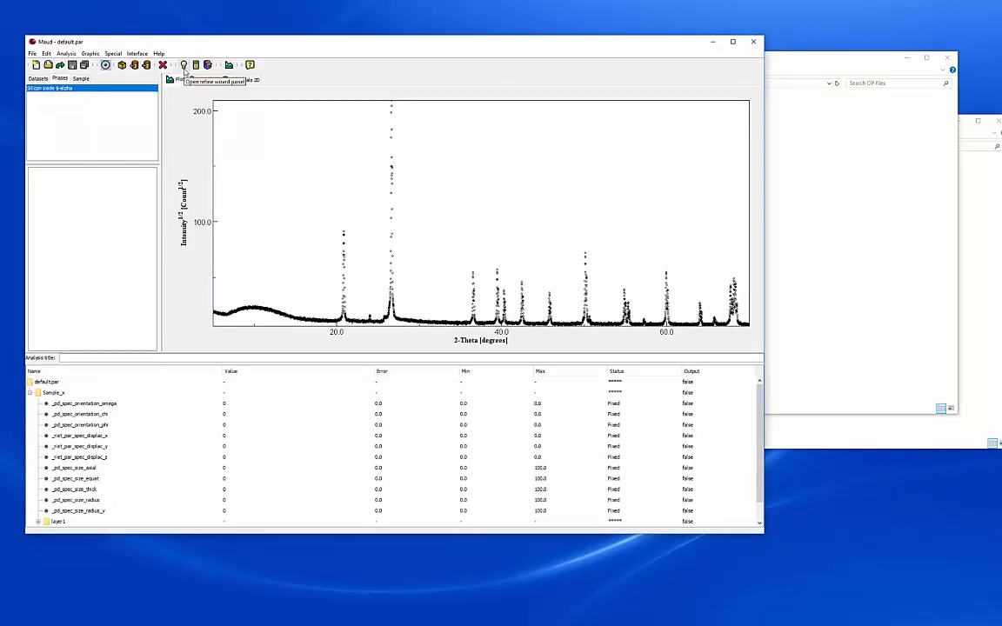
{"action": "mouse_move", "coordinate": [183, 65]}
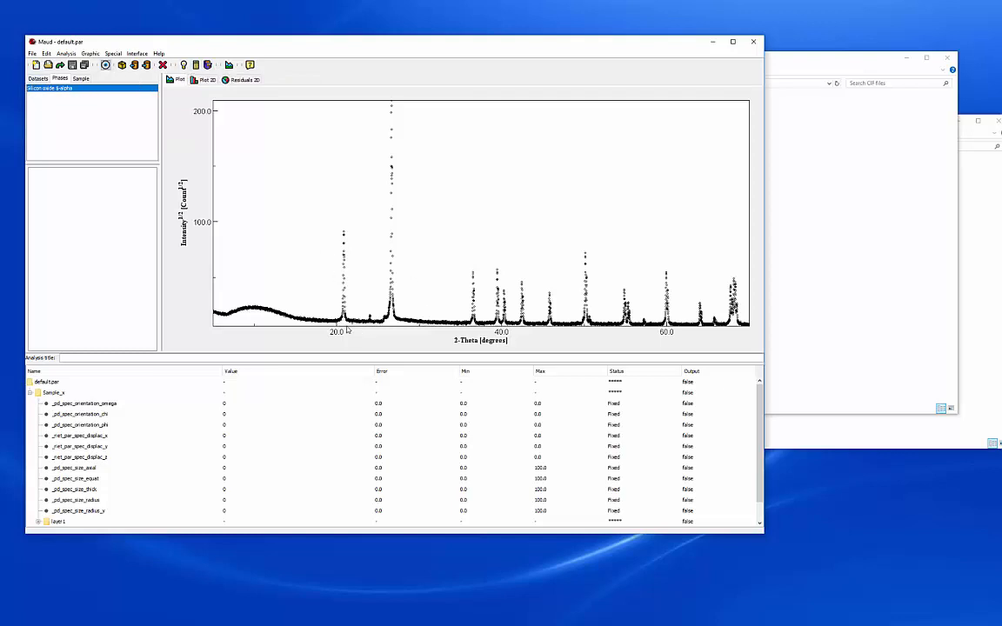
{"action": "mouse_move", "coordinate": [208, 66]}
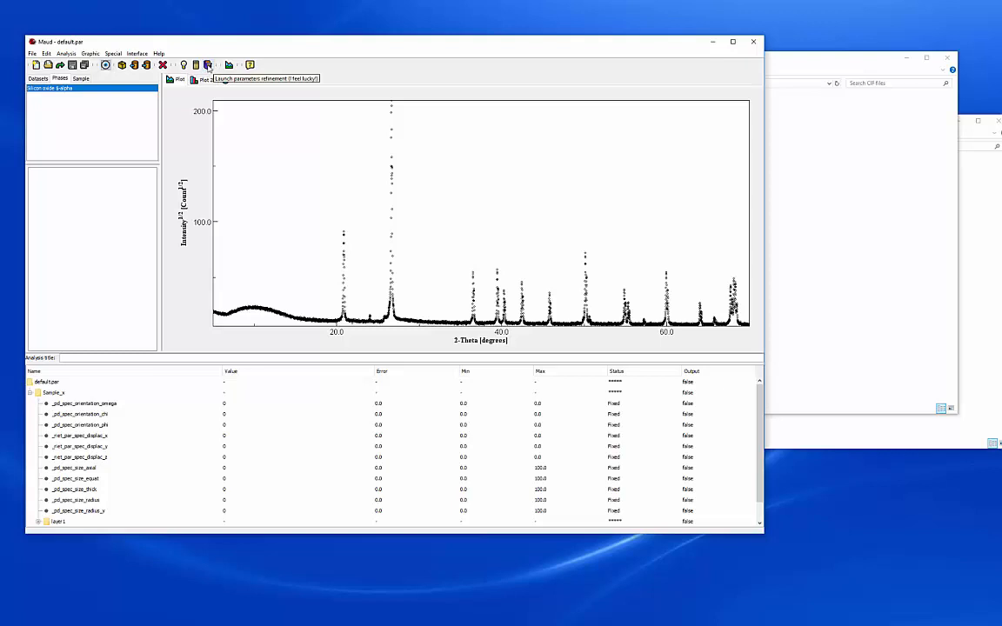
{"action": "mouse_move", "coordinate": [646, 396]}
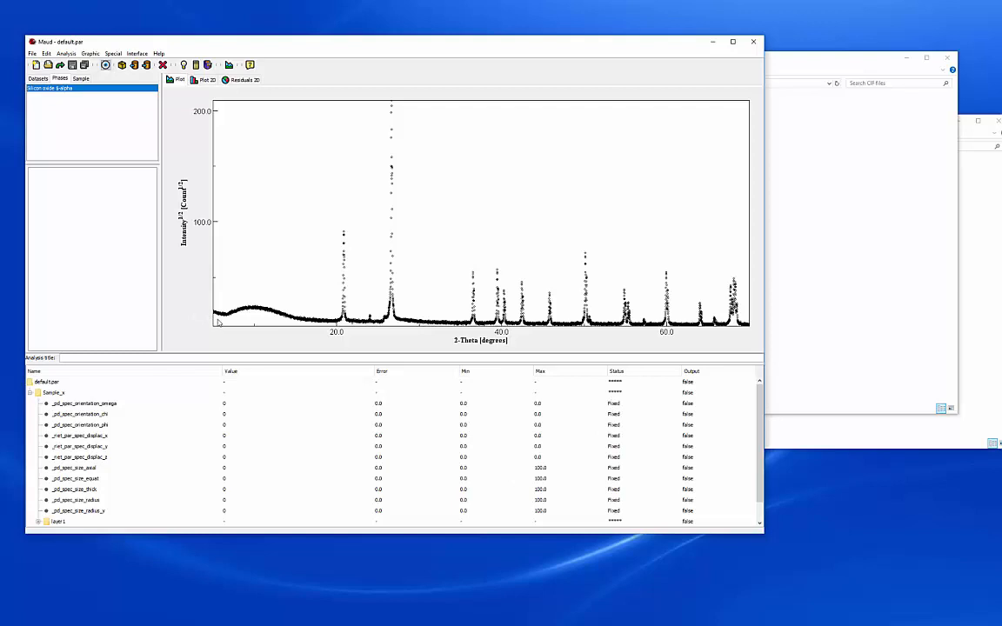
{"action": "mouse_move", "coordinate": [281, 224]}
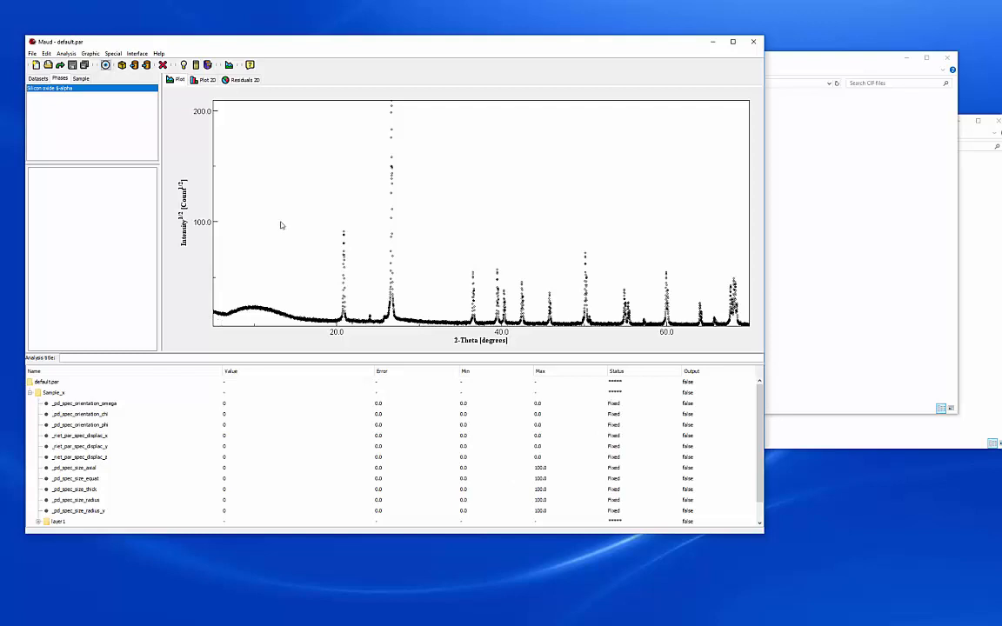
{"action": "mouse_move", "coordinate": [294, 215]}
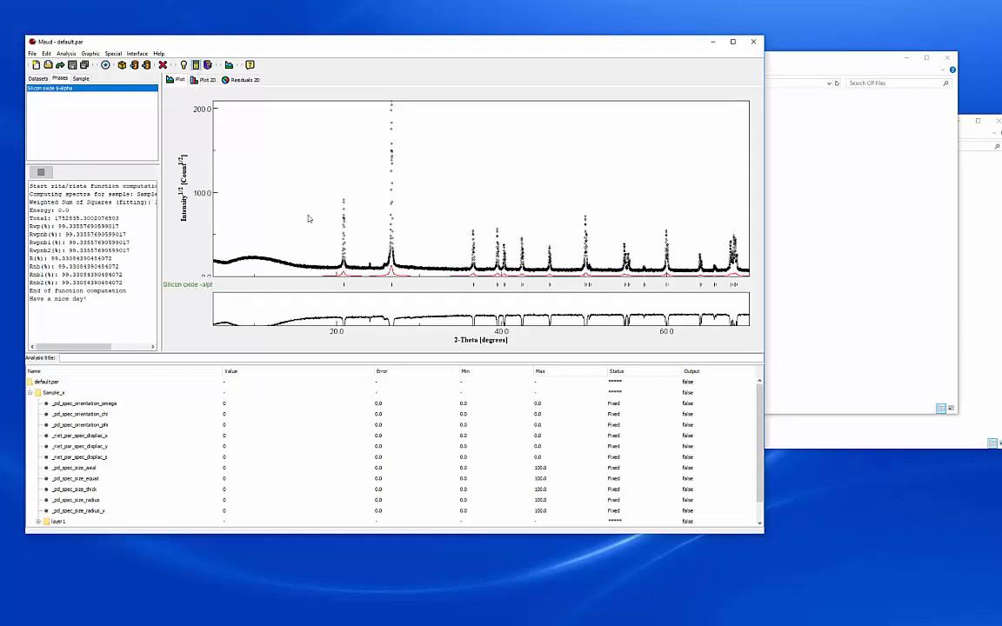
{"action": "mouse_move", "coordinate": [490, 308]}
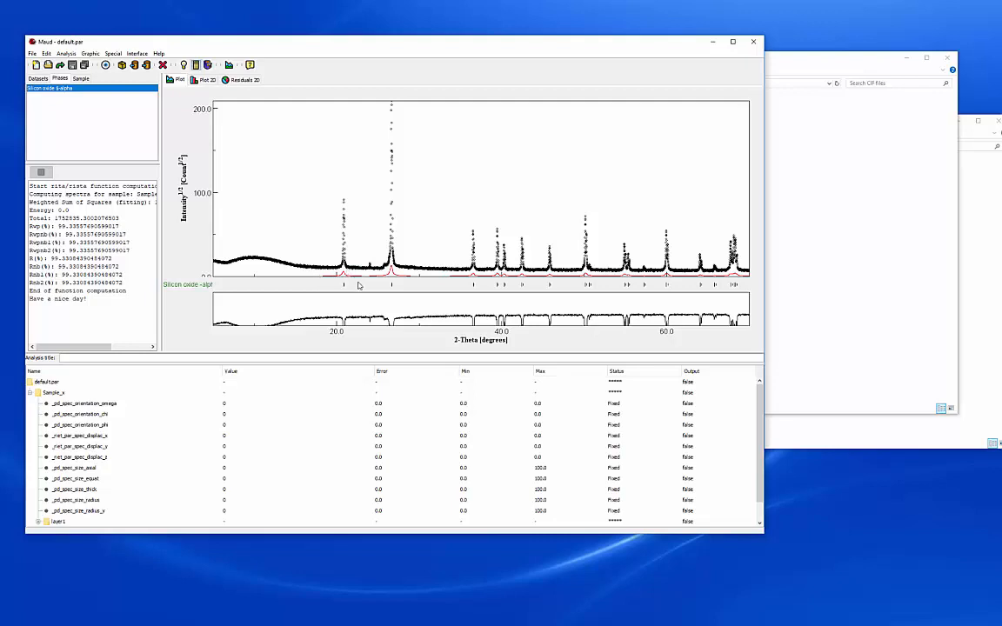
{"action": "mouse_move", "coordinate": [458, 280]}
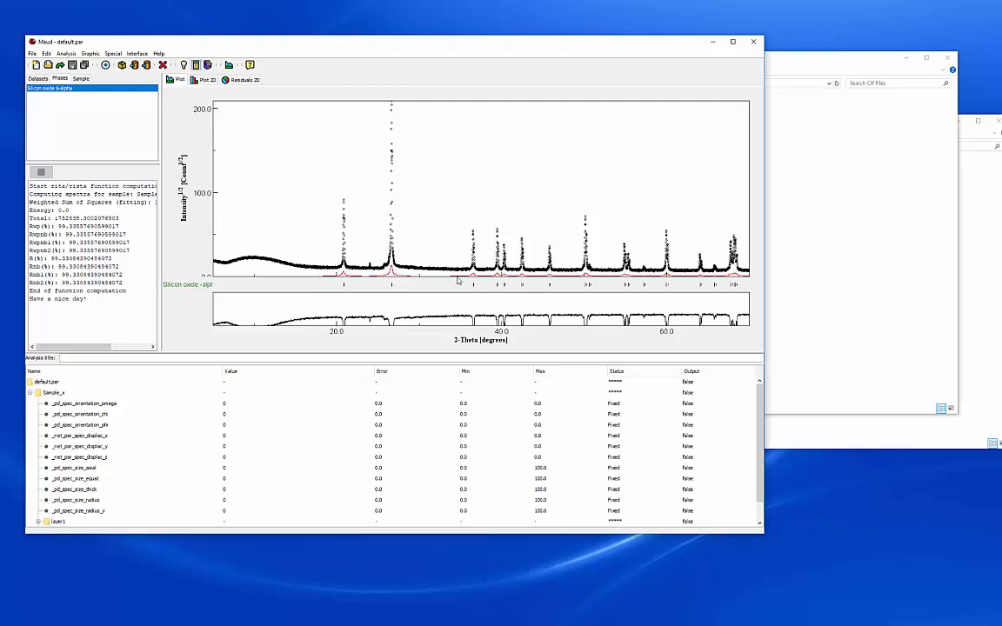
{"action": "mouse_move", "coordinate": [523, 280]}
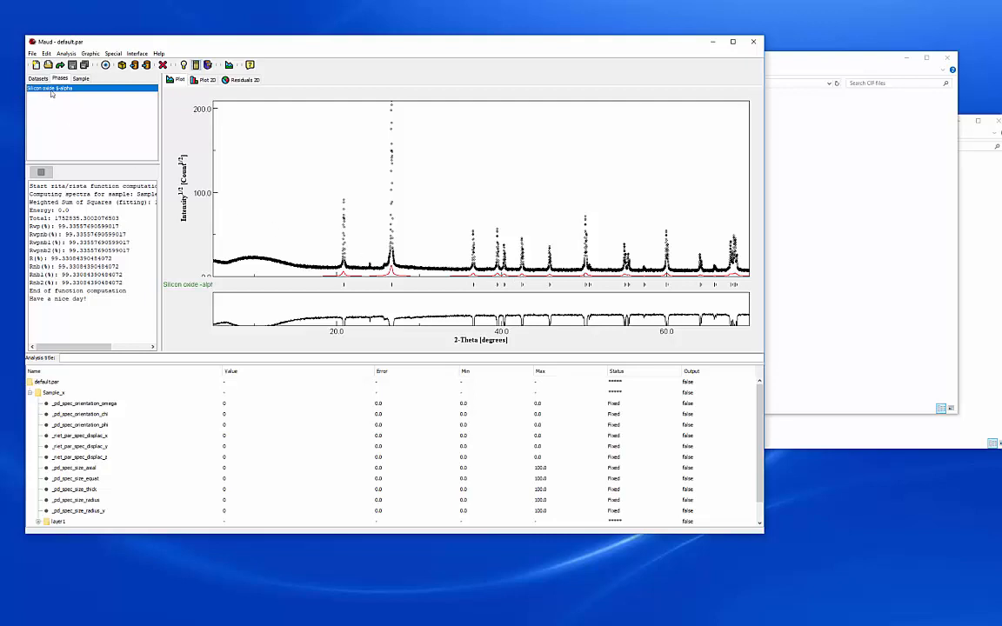
{"action": "mouse_move", "coordinate": [83, 94]}
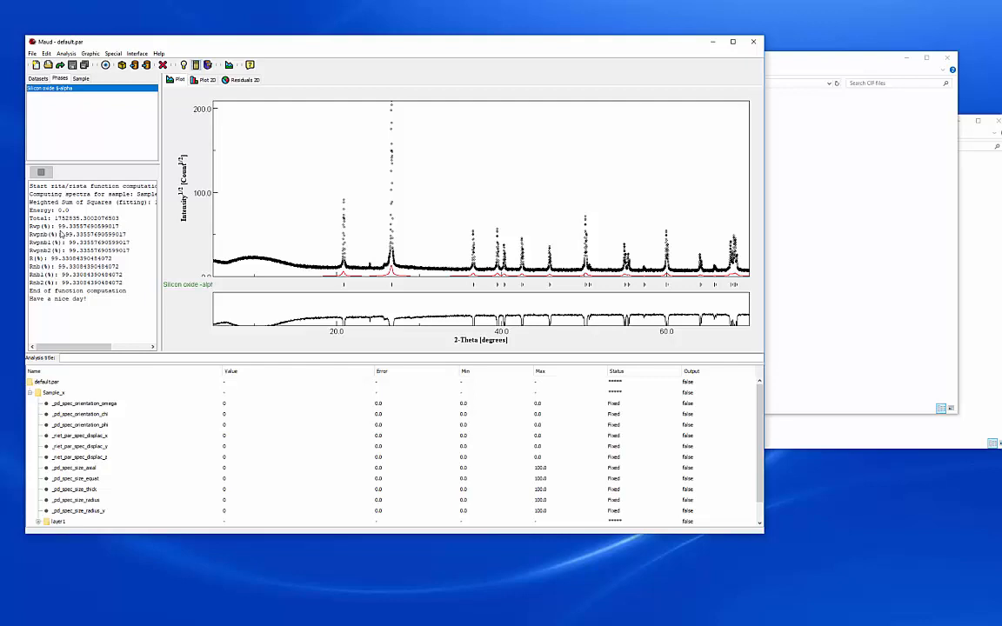
{"action": "mouse_move", "coordinate": [61, 235]}
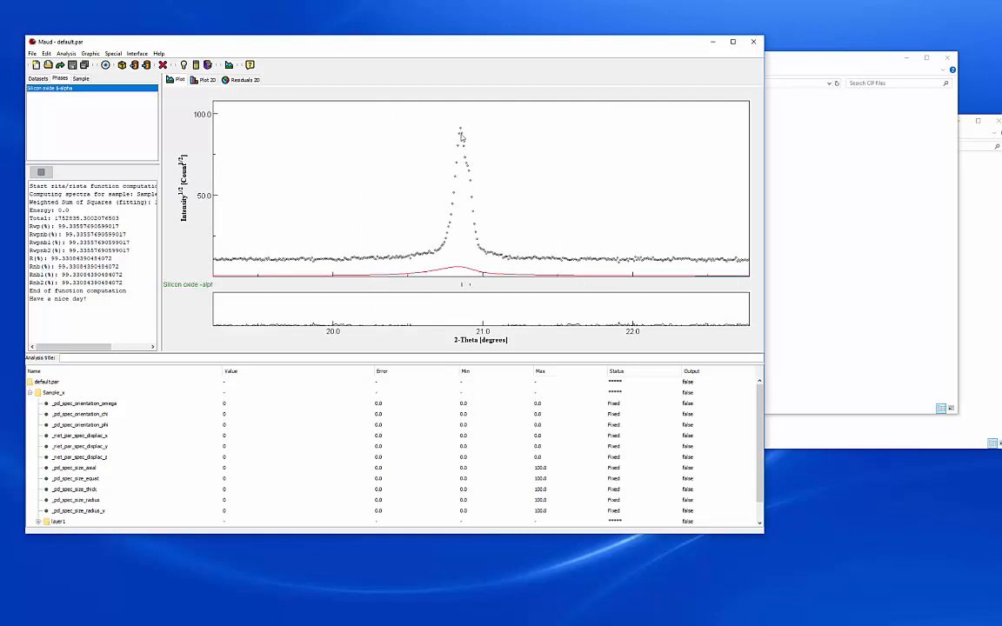
{"action": "mouse_move", "coordinate": [477, 176]}
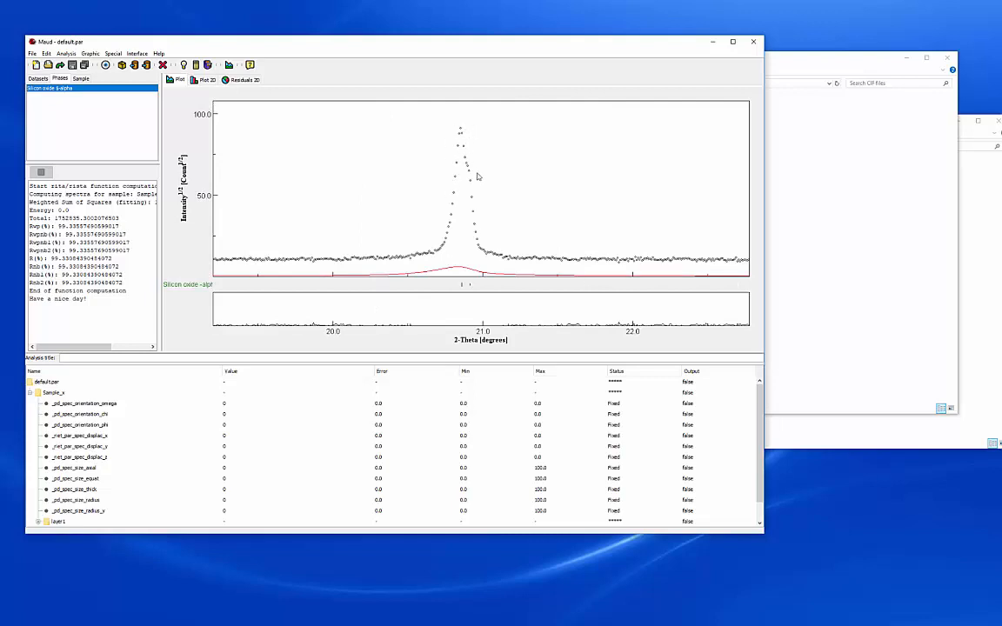
{"action": "mouse_move", "coordinate": [470, 287]}
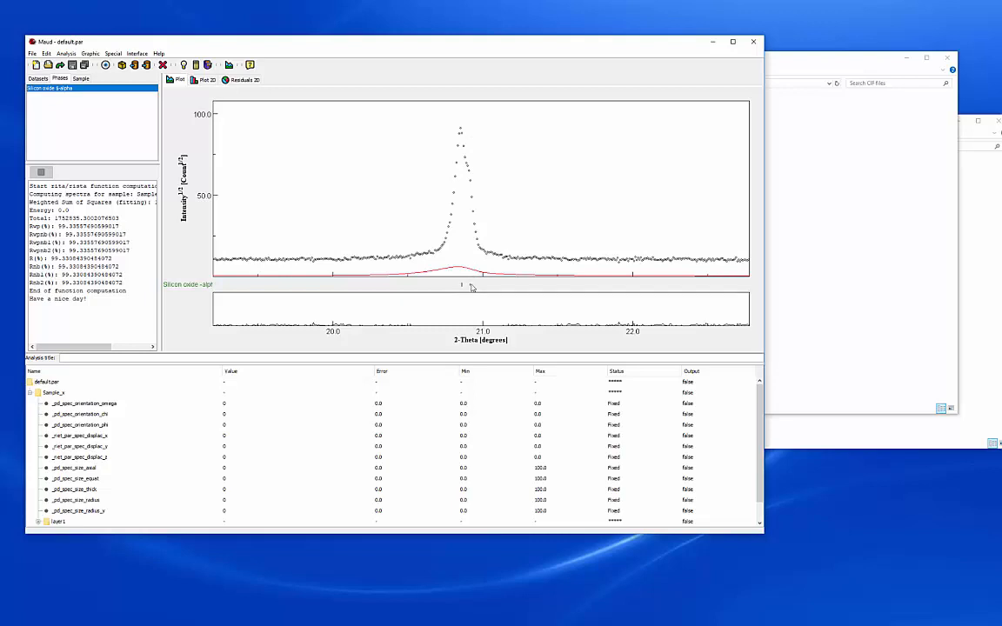
{"action": "mouse_move", "coordinate": [469, 291]}
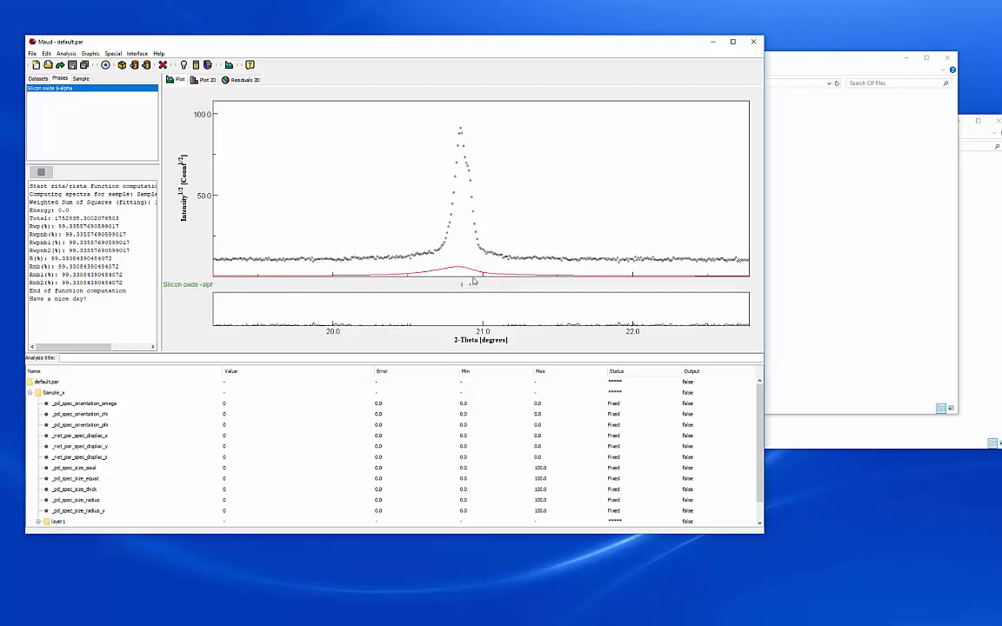
{"action": "mouse_move", "coordinate": [483, 290]}
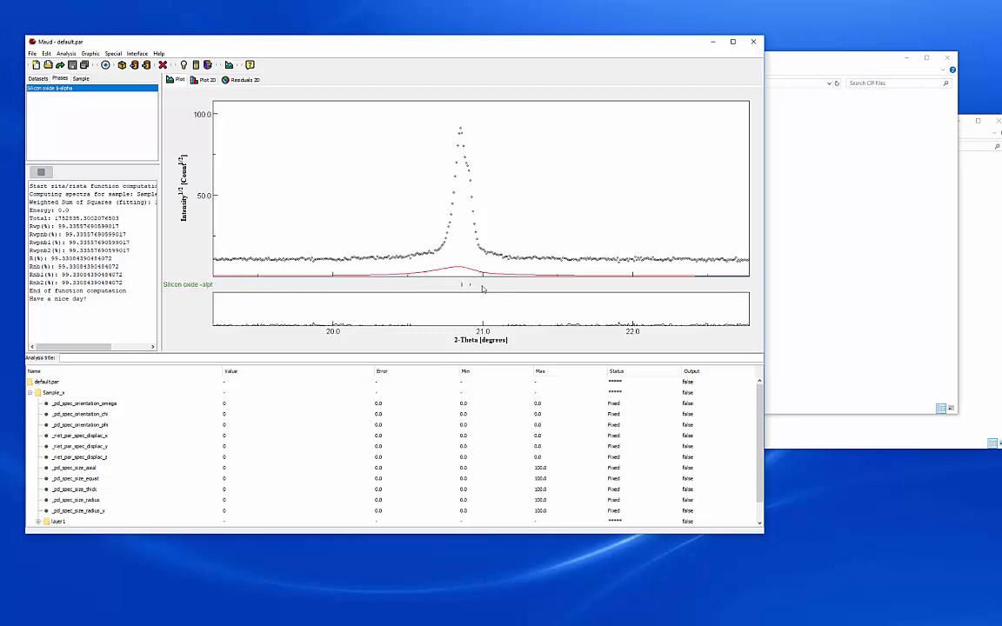
{"action": "mouse_move", "coordinate": [474, 287]}
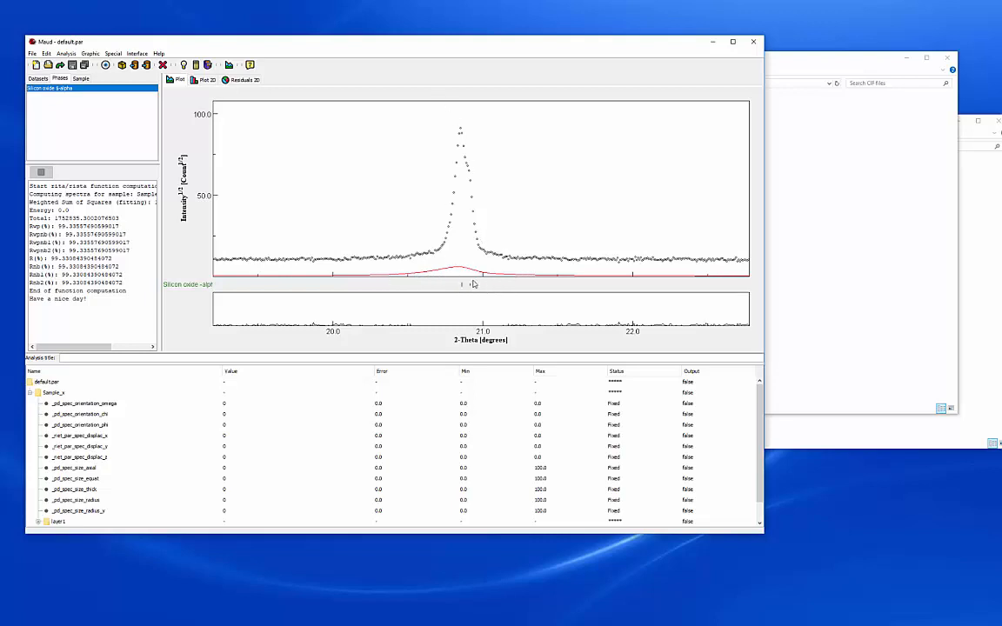
{"action": "right_click", "coordinate": [461, 285]}
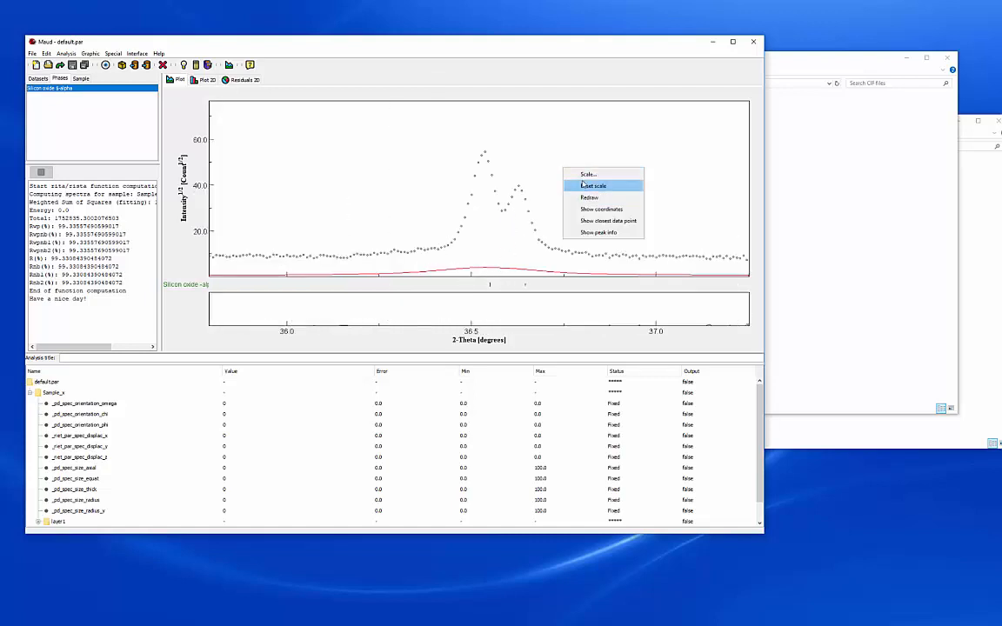
{"action": "left_click", "coordinate": [592, 186]}
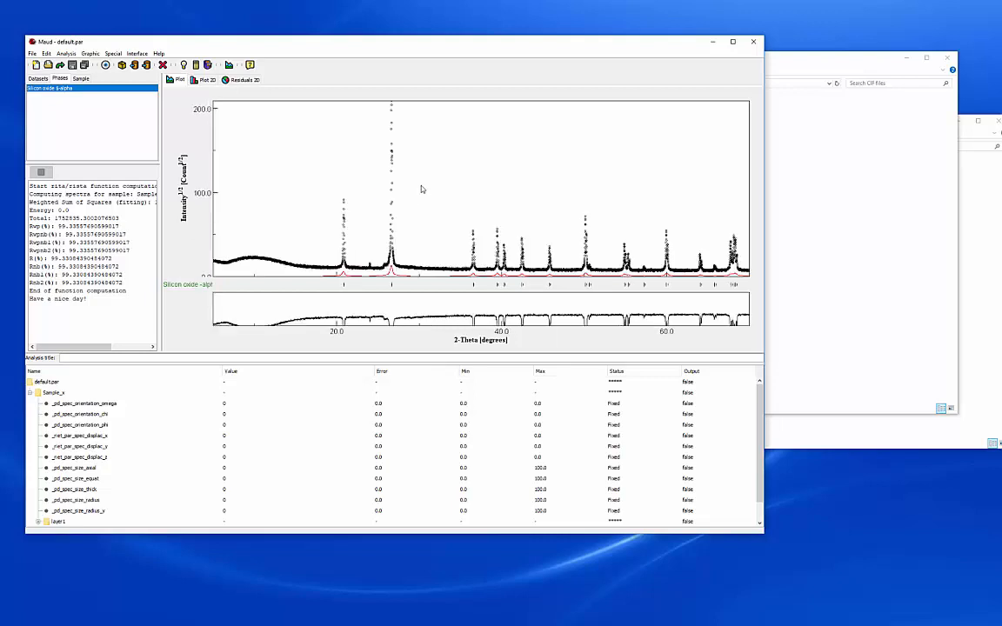
{"action": "mouse_move", "coordinate": [348, 279]}
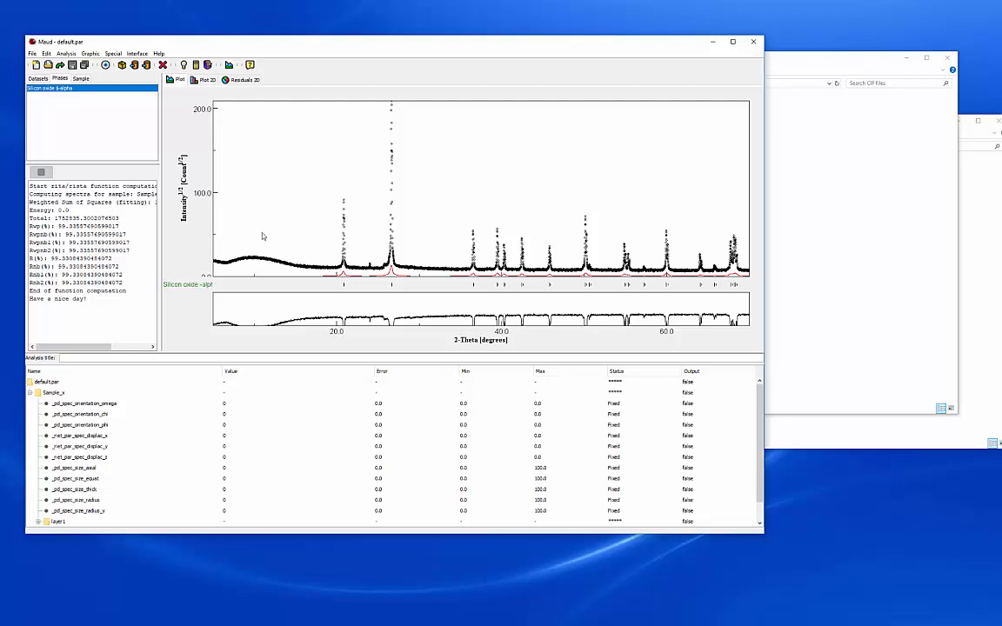
{"action": "mouse_move", "coordinate": [218, 89]}
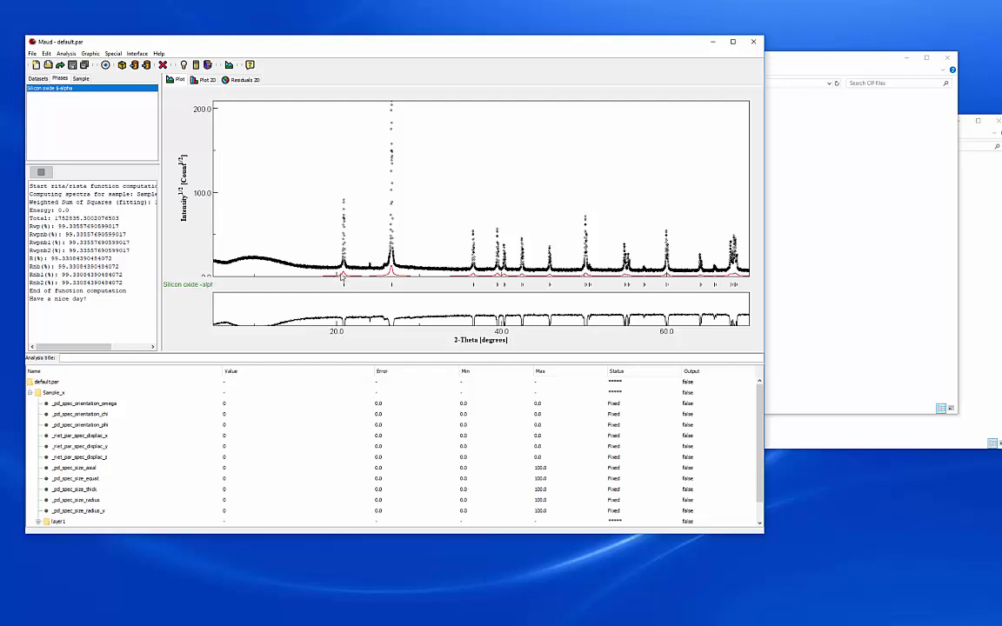
{"action": "mouse_move", "coordinate": [441, 278]}
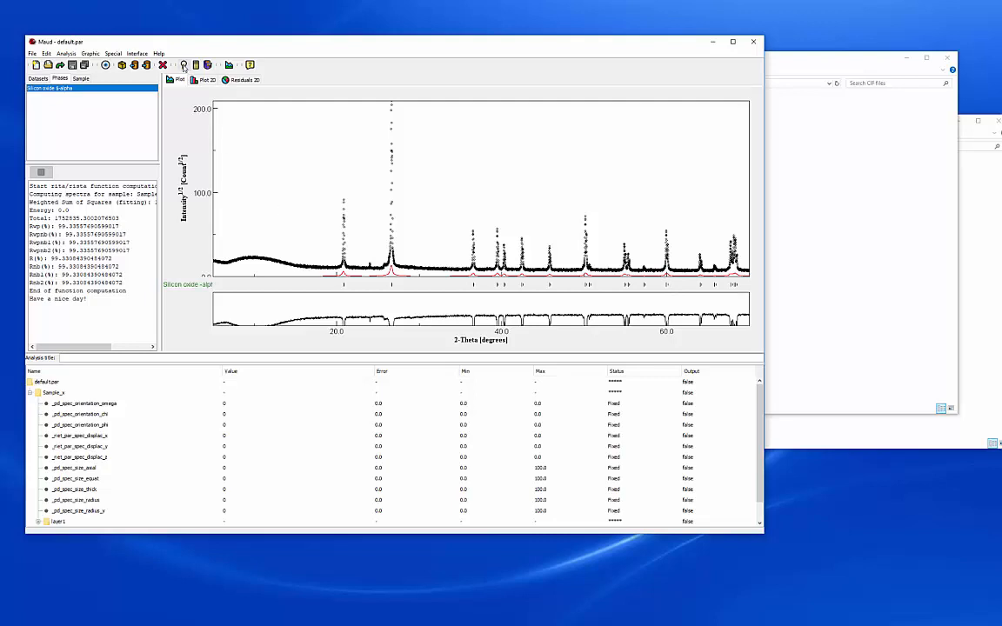
Step: Run a background and scale refinement from the Refinement wizard, bringing Rwp to about 56%
{"action": "left_click", "coordinate": [184, 65]}
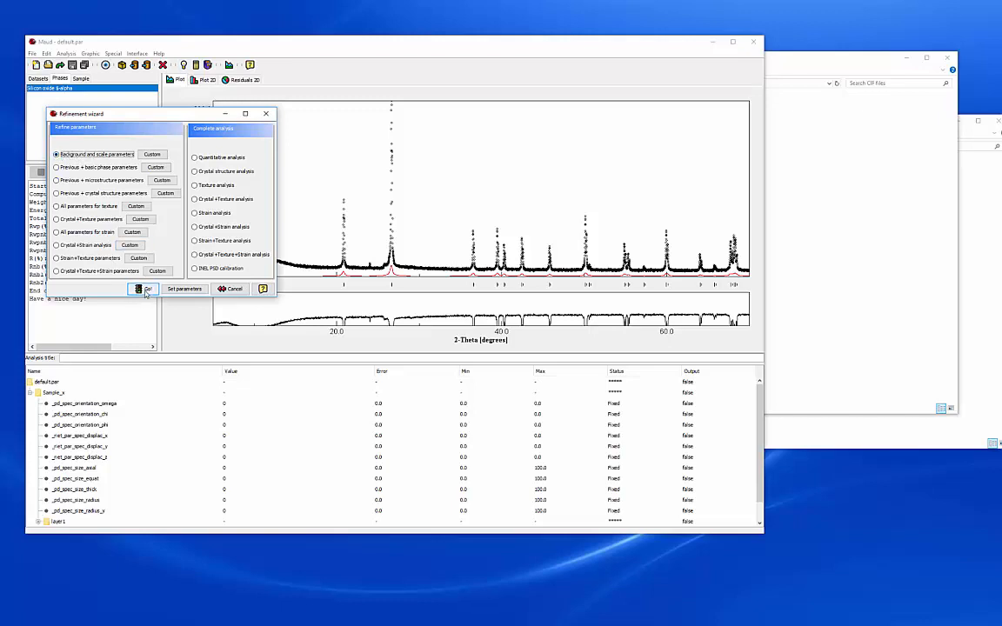
{"action": "left_click", "coordinate": [145, 289]}
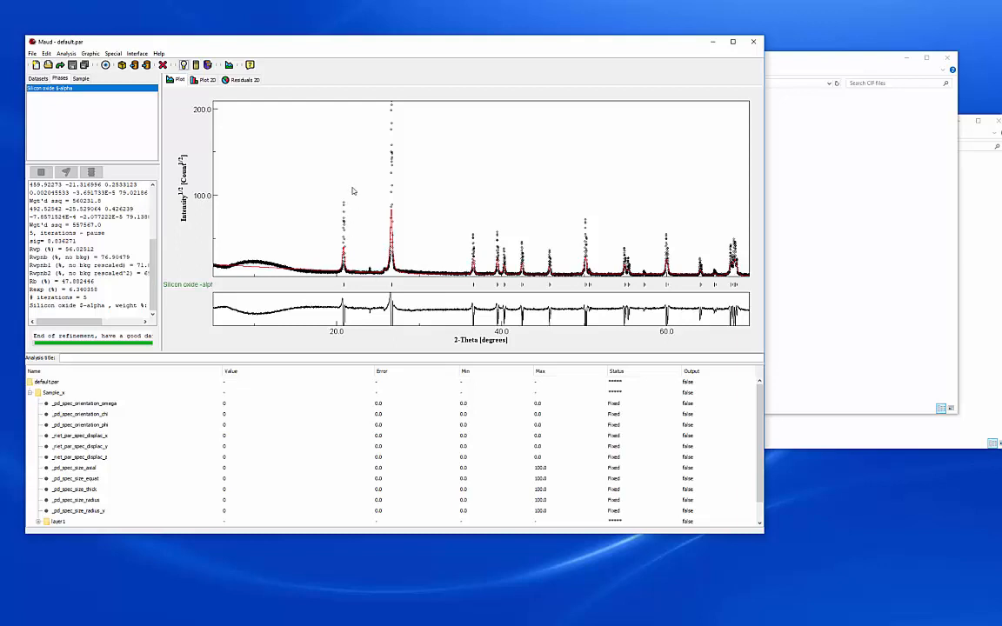
{"action": "mouse_move", "coordinate": [308, 220]}
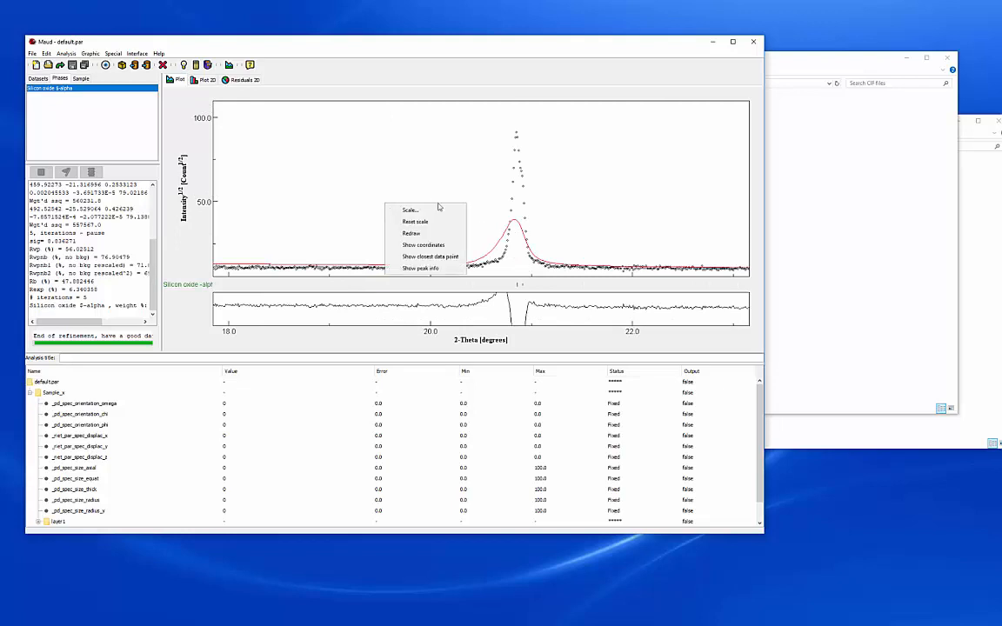
{"action": "left_click", "coordinate": [415, 221]}
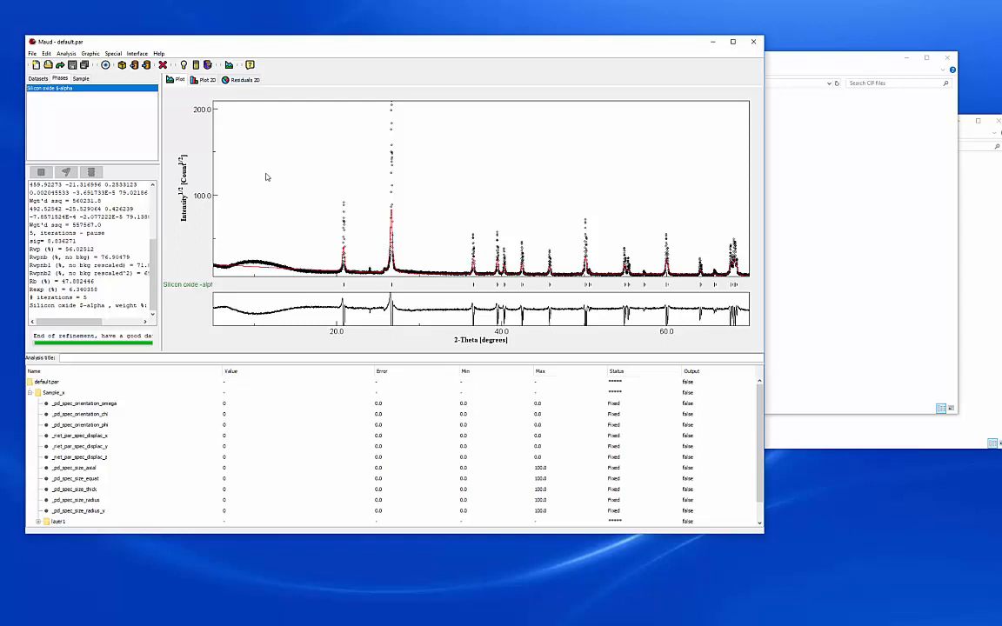
{"action": "mouse_move", "coordinate": [445, 311]}
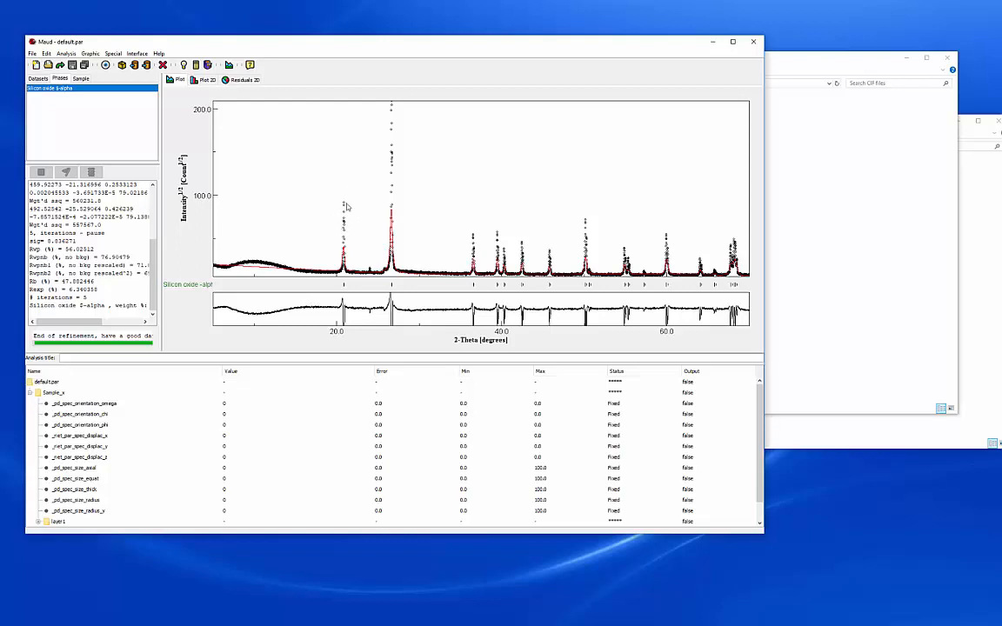
{"action": "mouse_move", "coordinate": [23, 63]}
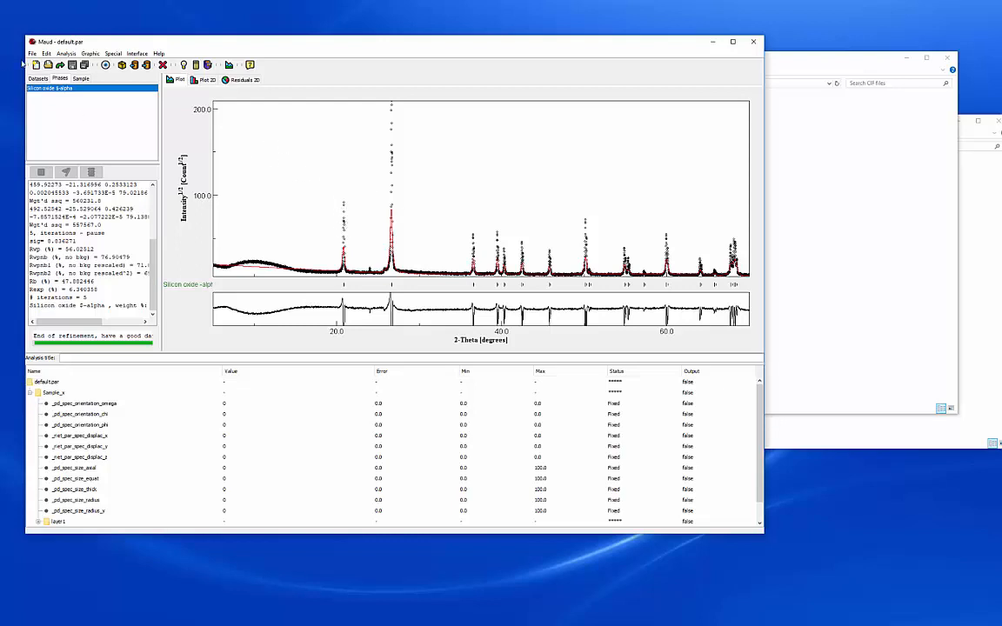
{"action": "left_click", "coordinate": [32, 53]}
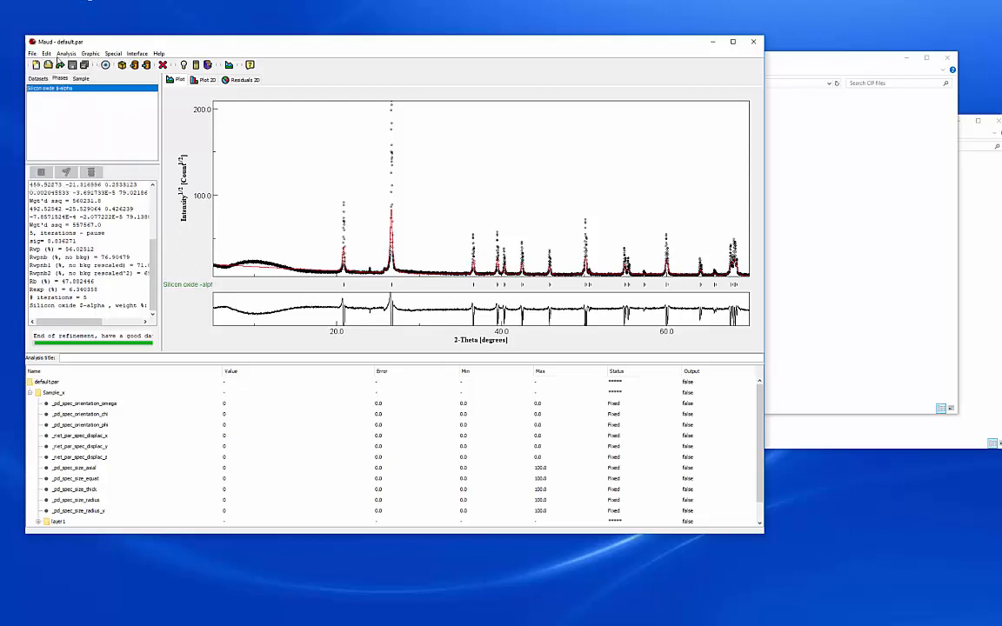
{"action": "mouse_move", "coordinate": [321, 86]}
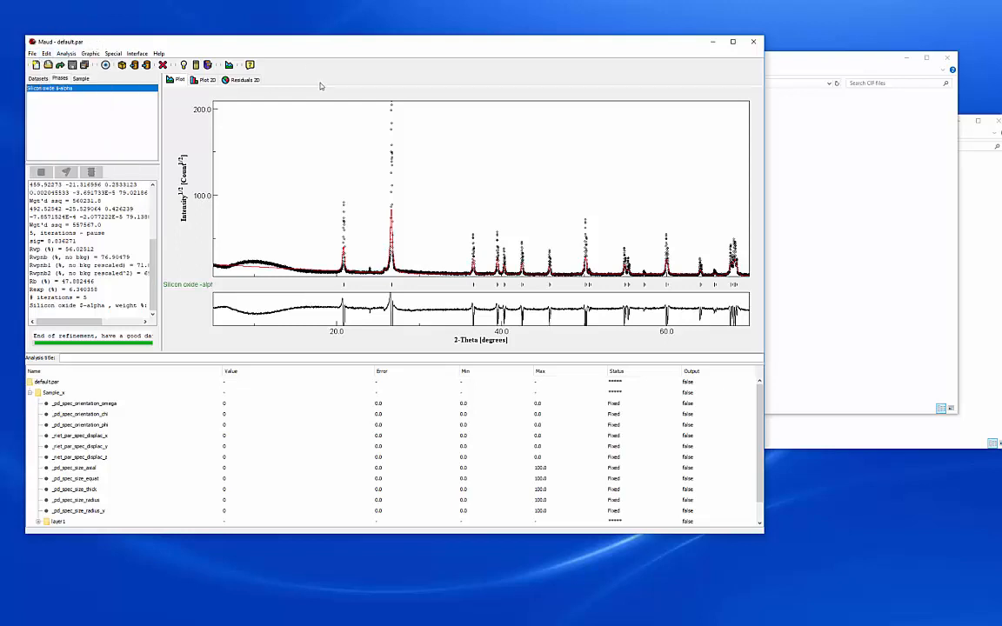